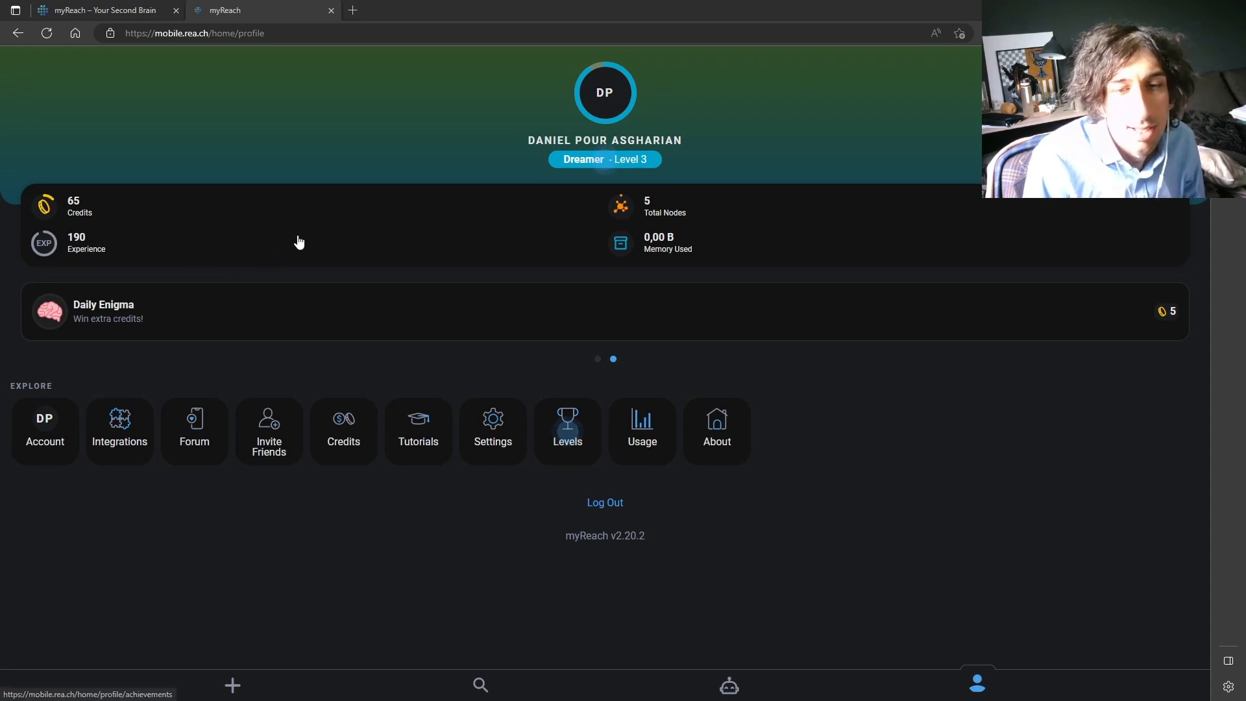
mouse_move(729, 688)
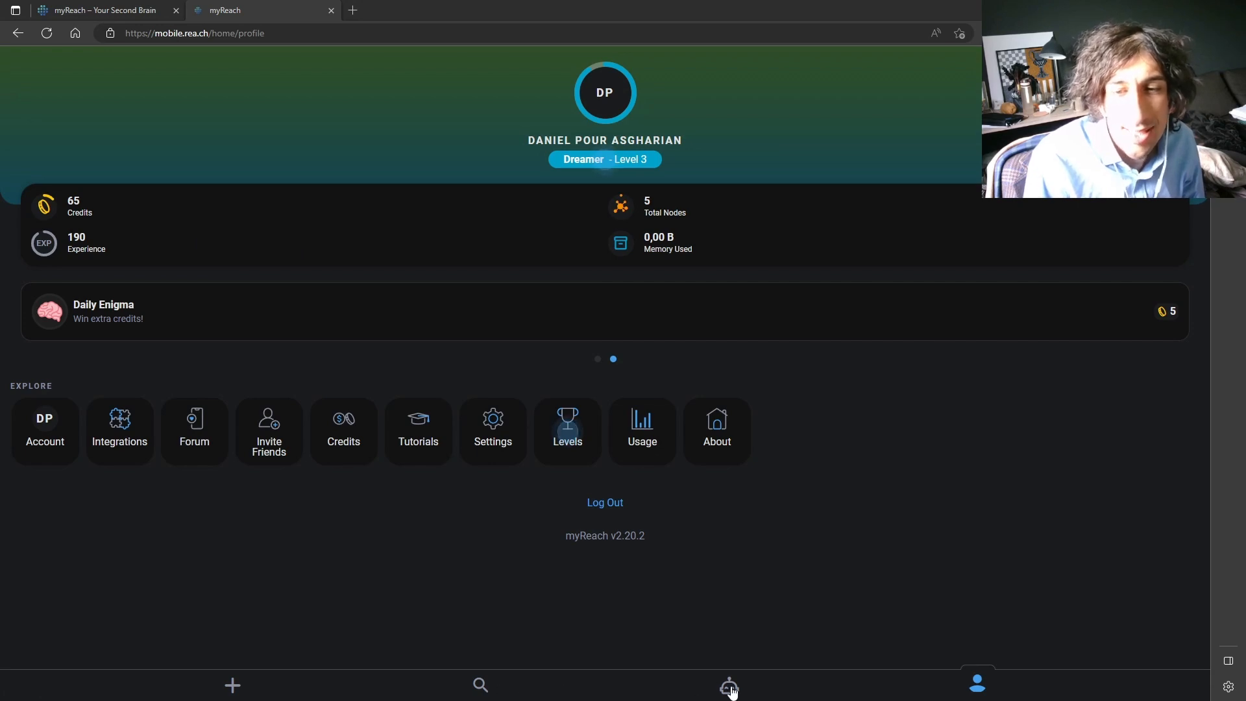
- Switch from the profile to the Rich AI assistant chat via the robot icon
left_click(728, 684)
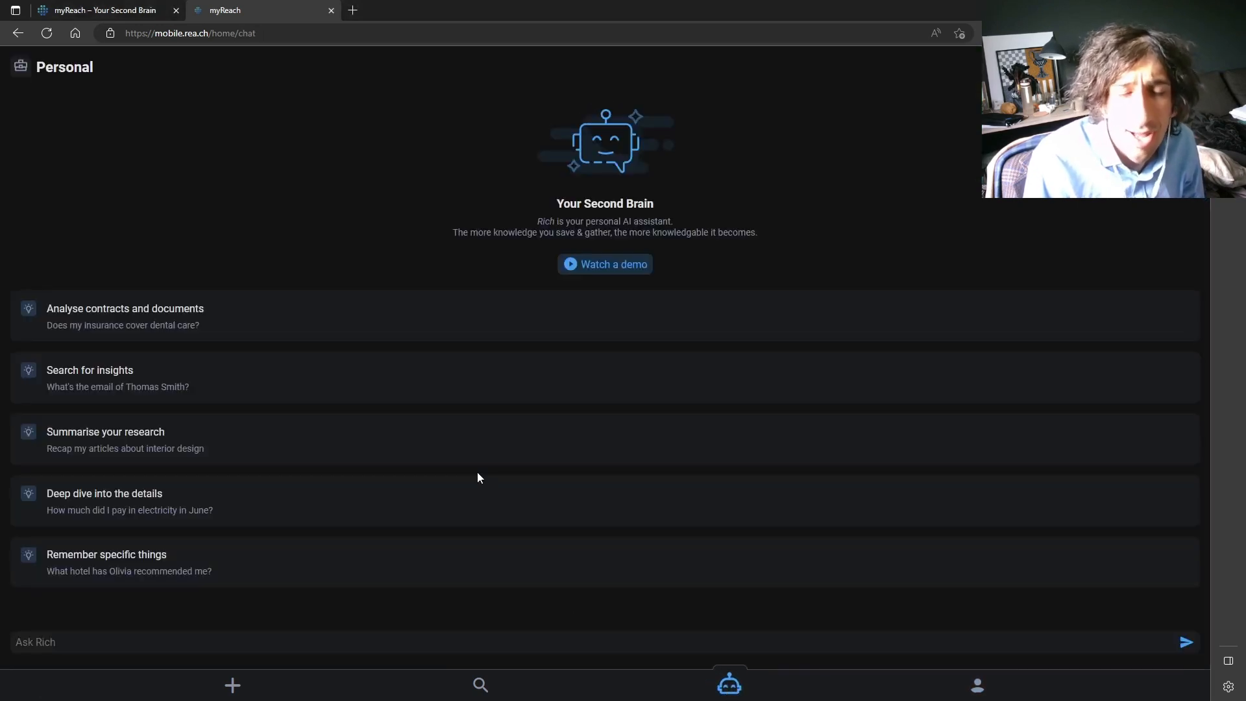
mouse_move(384, 503)
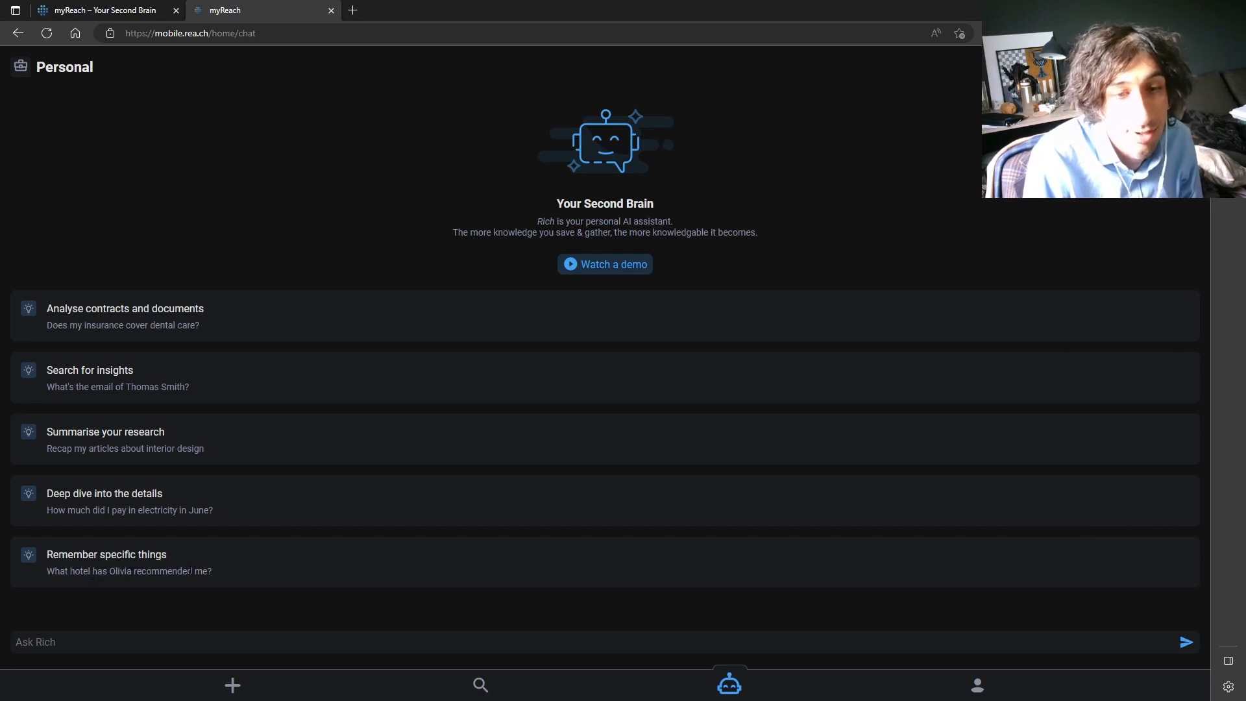
- Show all workspace nodes in the search tab as a connected Visualiser graph
left_click(479, 684)
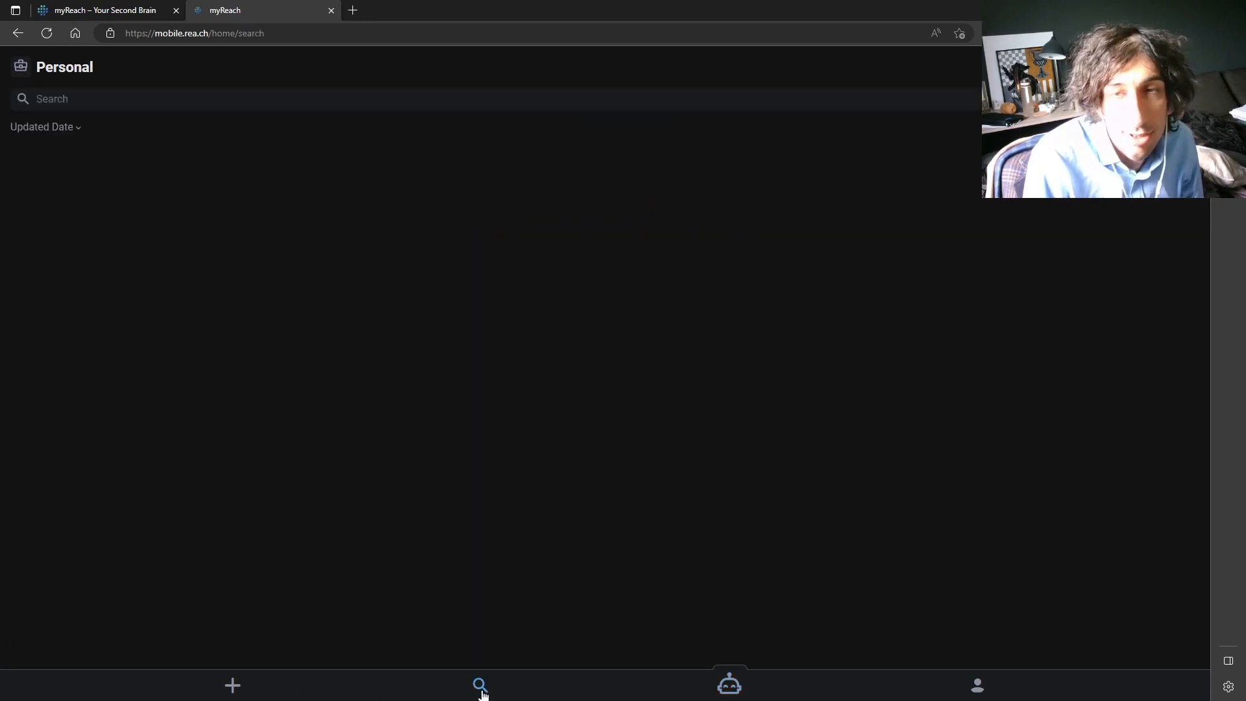
left_click(479, 686)
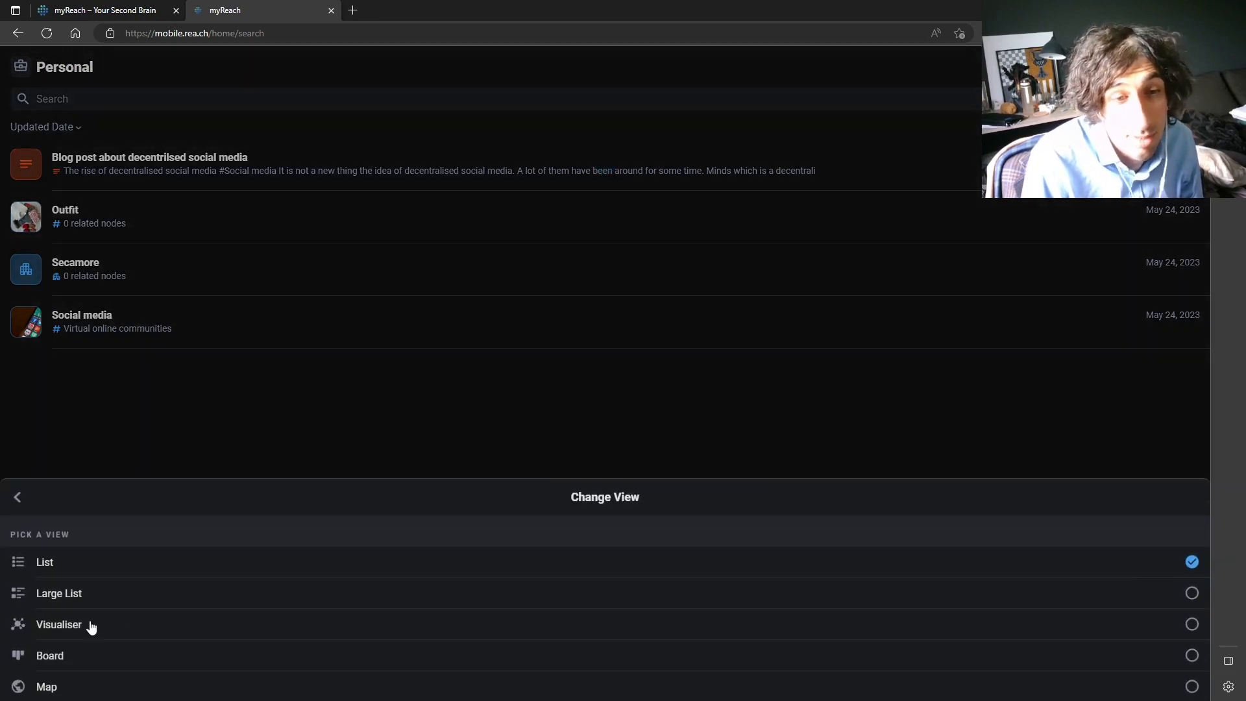
left_click(59, 624)
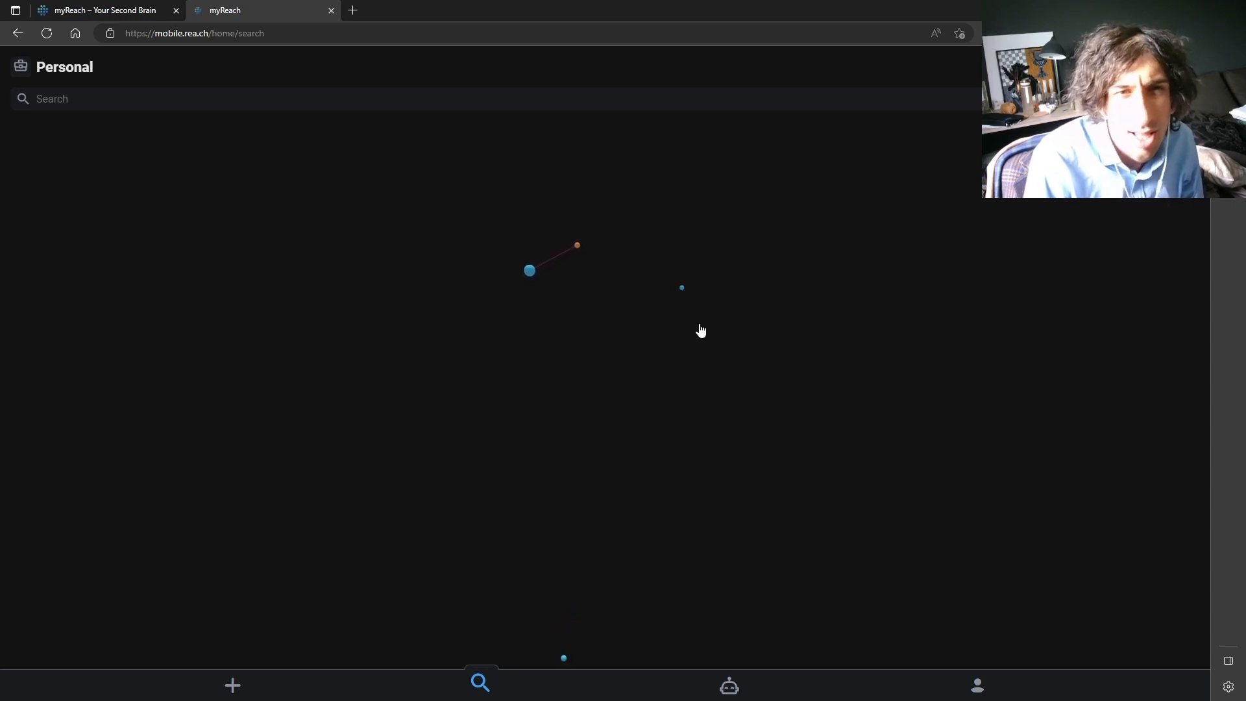
mouse_move(530, 284)
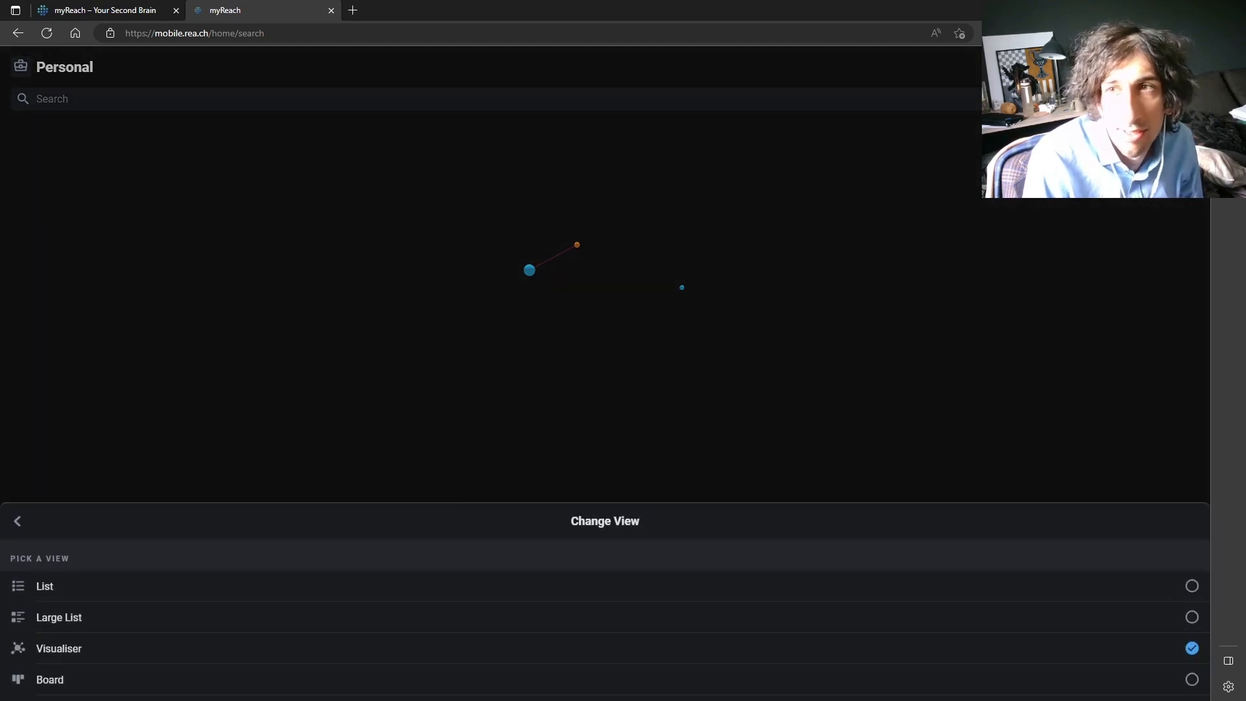
- Cycle the results through Large List and Board views, ending on the world Map
left_click(44, 586)
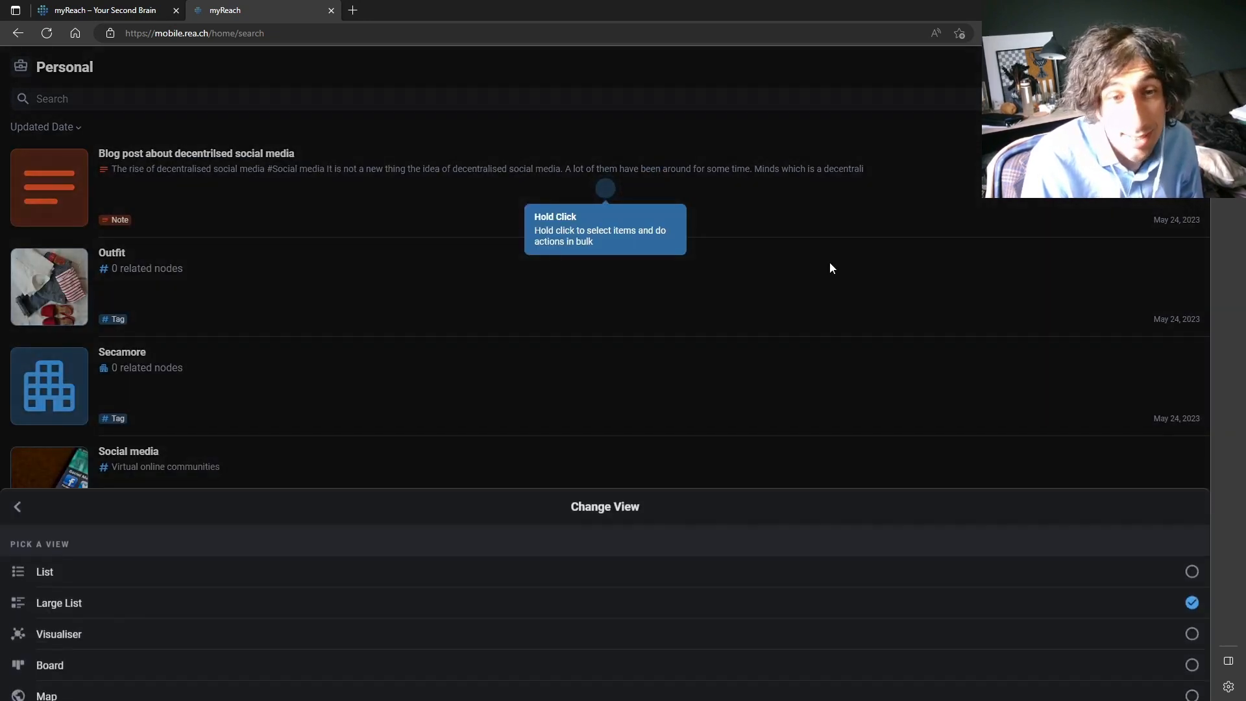
left_click(50, 664)
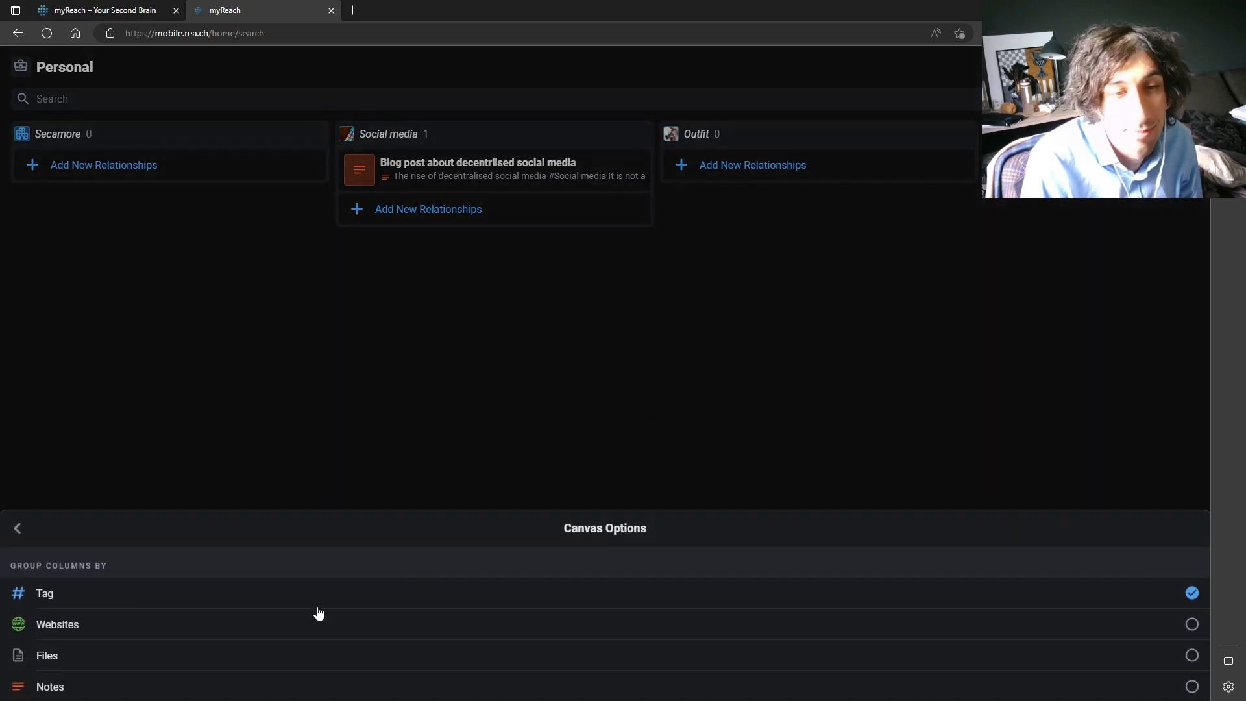
left_click(16, 528)
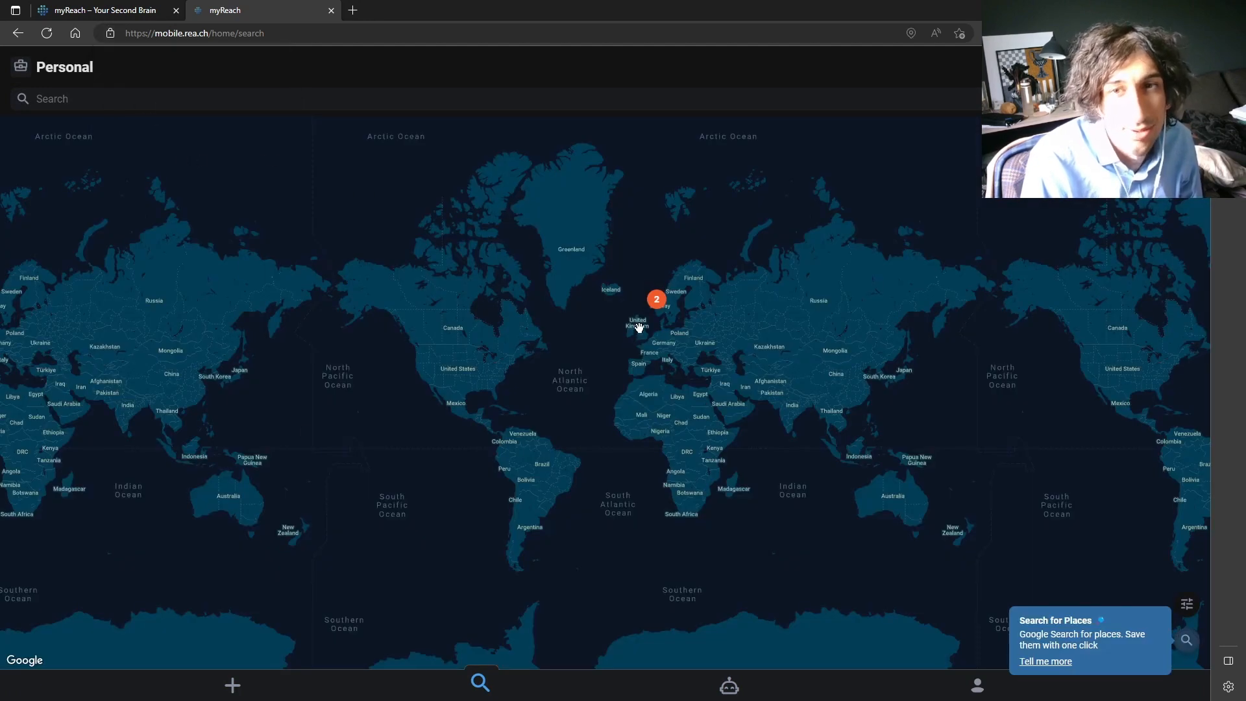
mouse_move(592, 398)
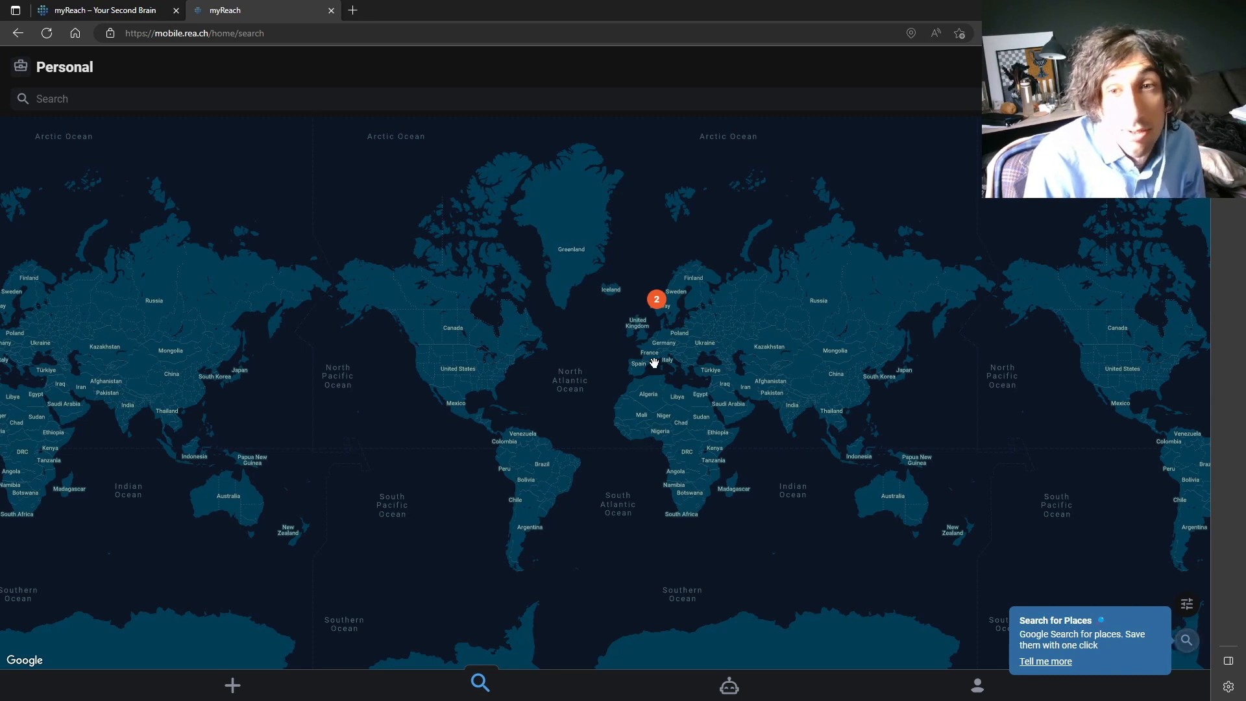
- Return to the profile page showing credits, experience, level and 5 nodes
left_click(976, 685)
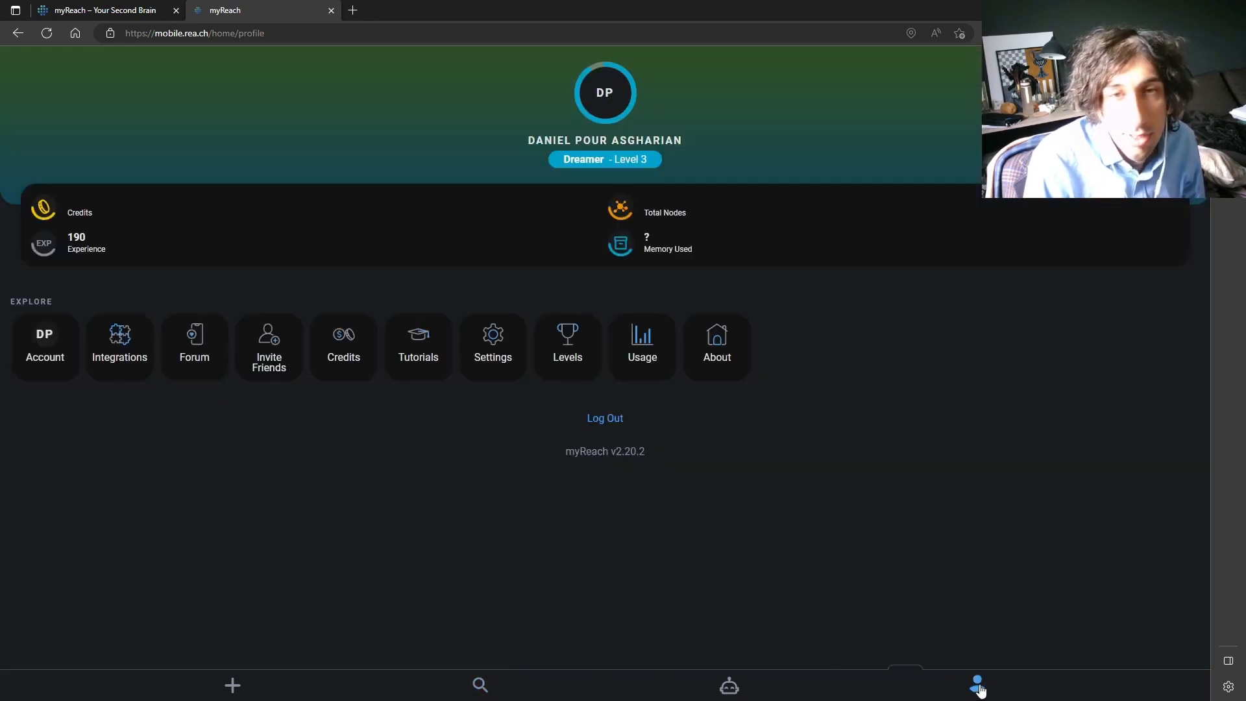
left_click(976, 684)
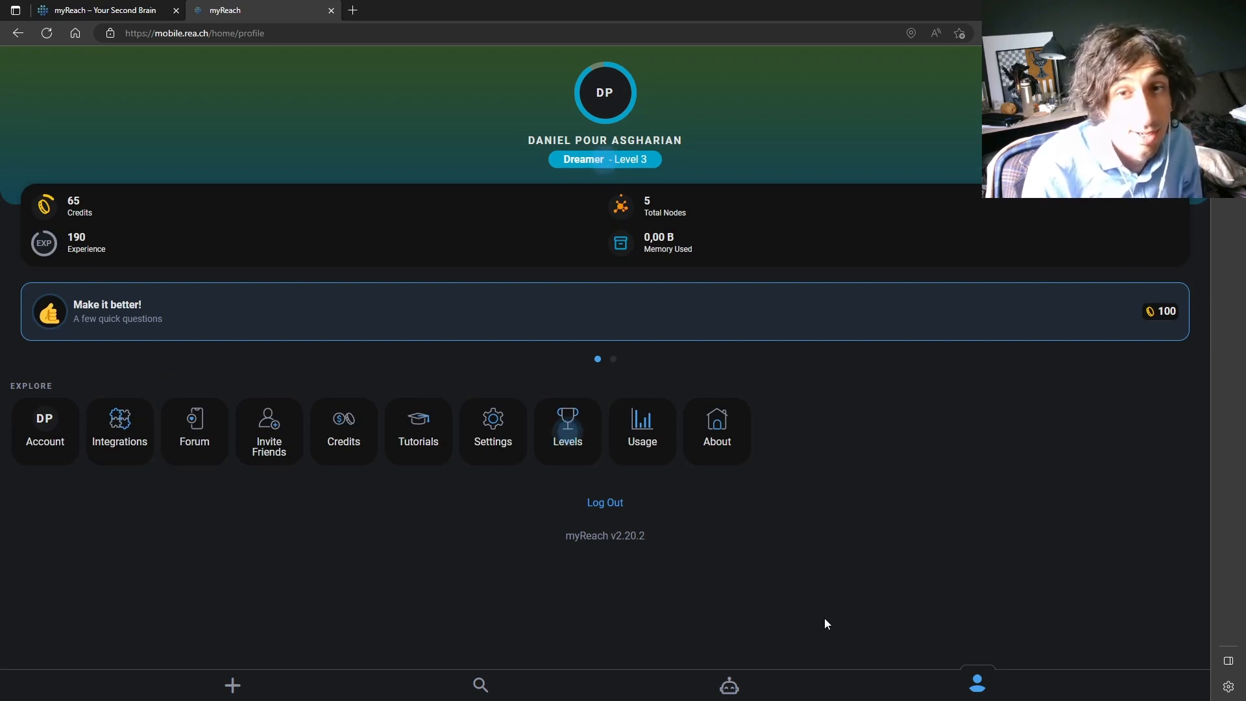
mouse_move(651, 508)
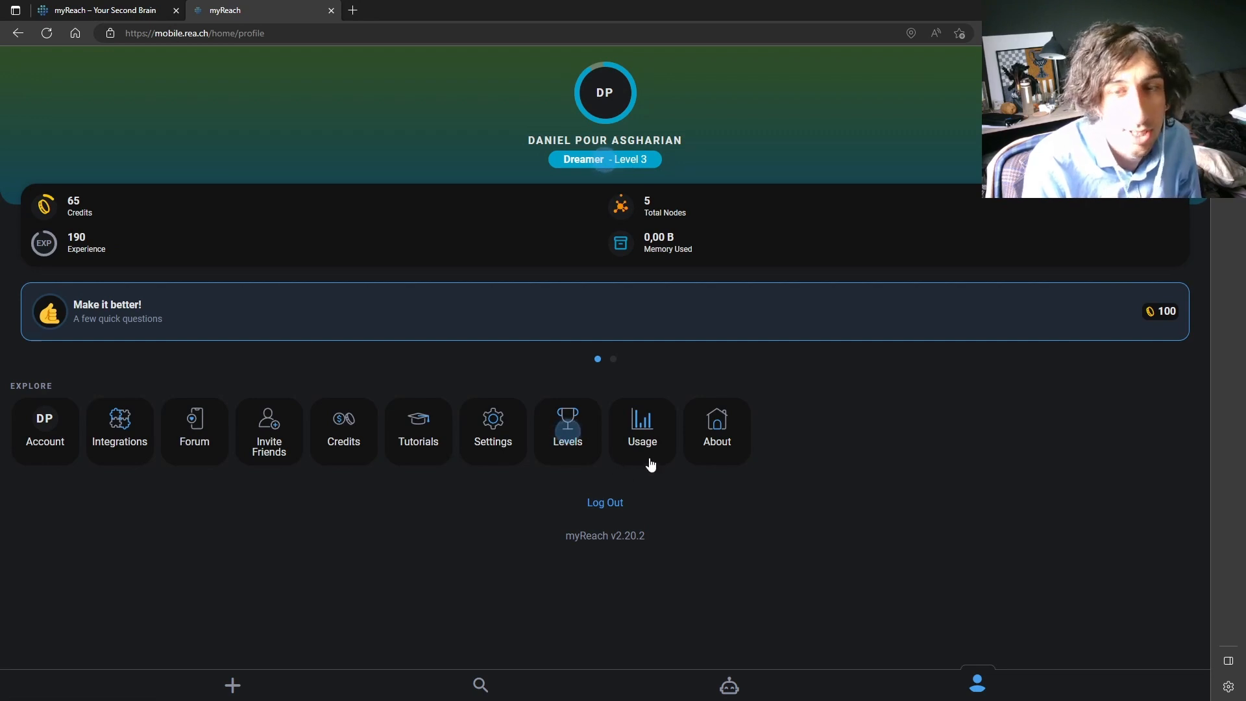
- View the Usage nodes panel and highlight the 4995 available nodes of the 5000 limit
left_click(641, 430)
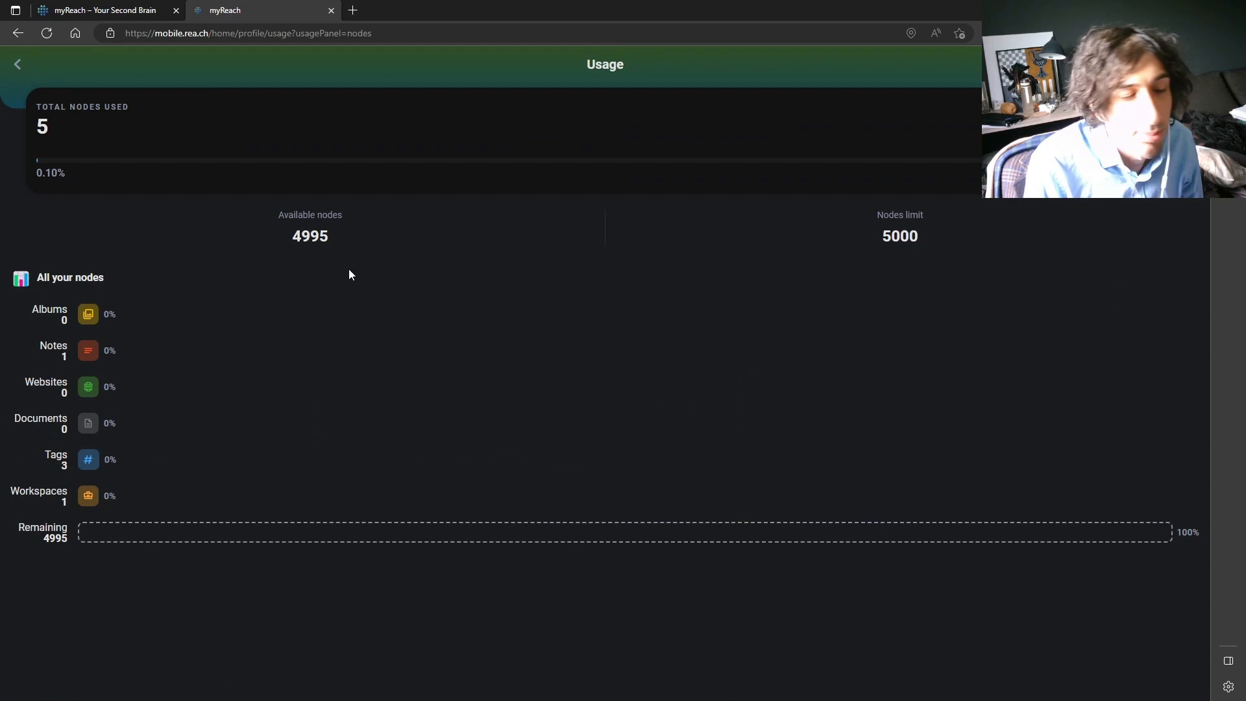
mouse_move(345, 279)
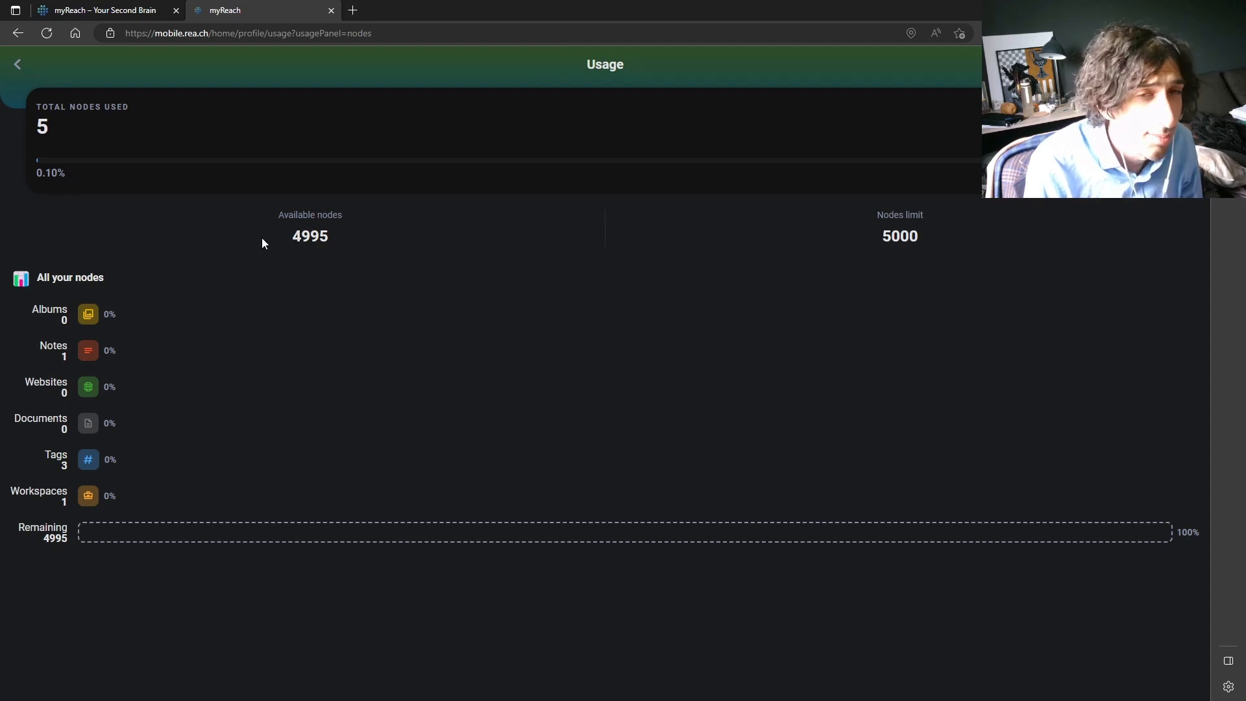
double_click(310, 236)
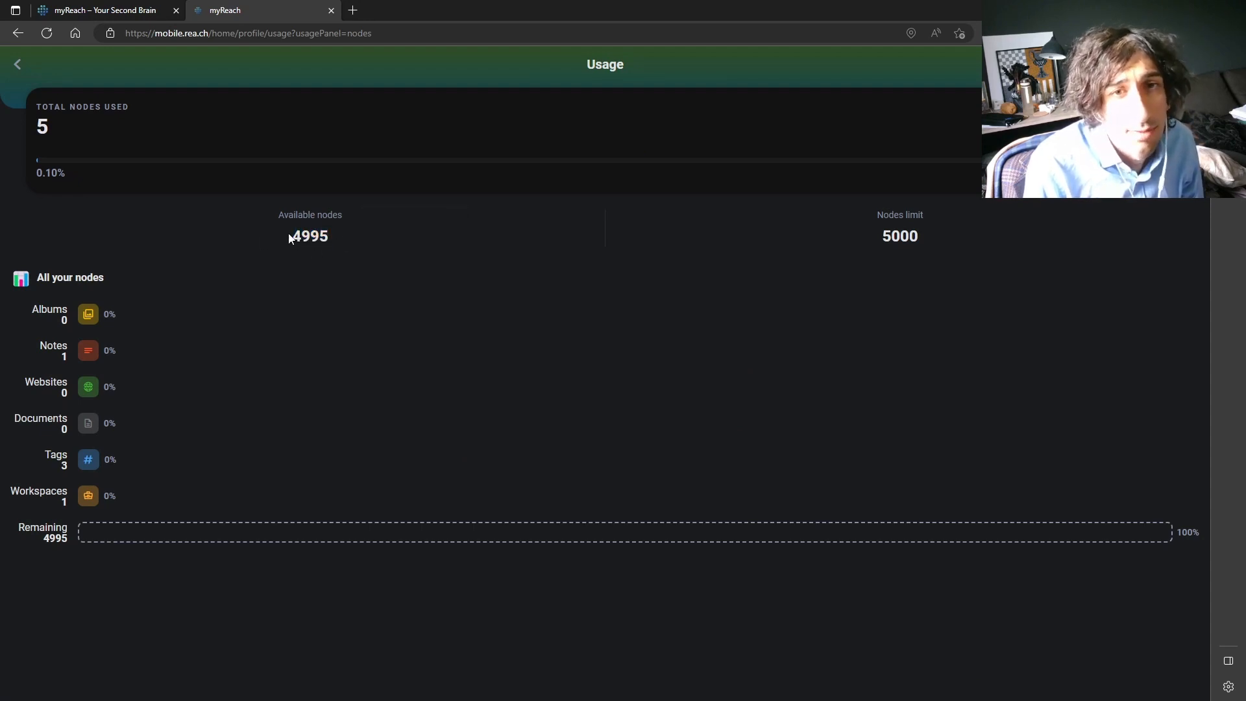
double_click(309, 236)
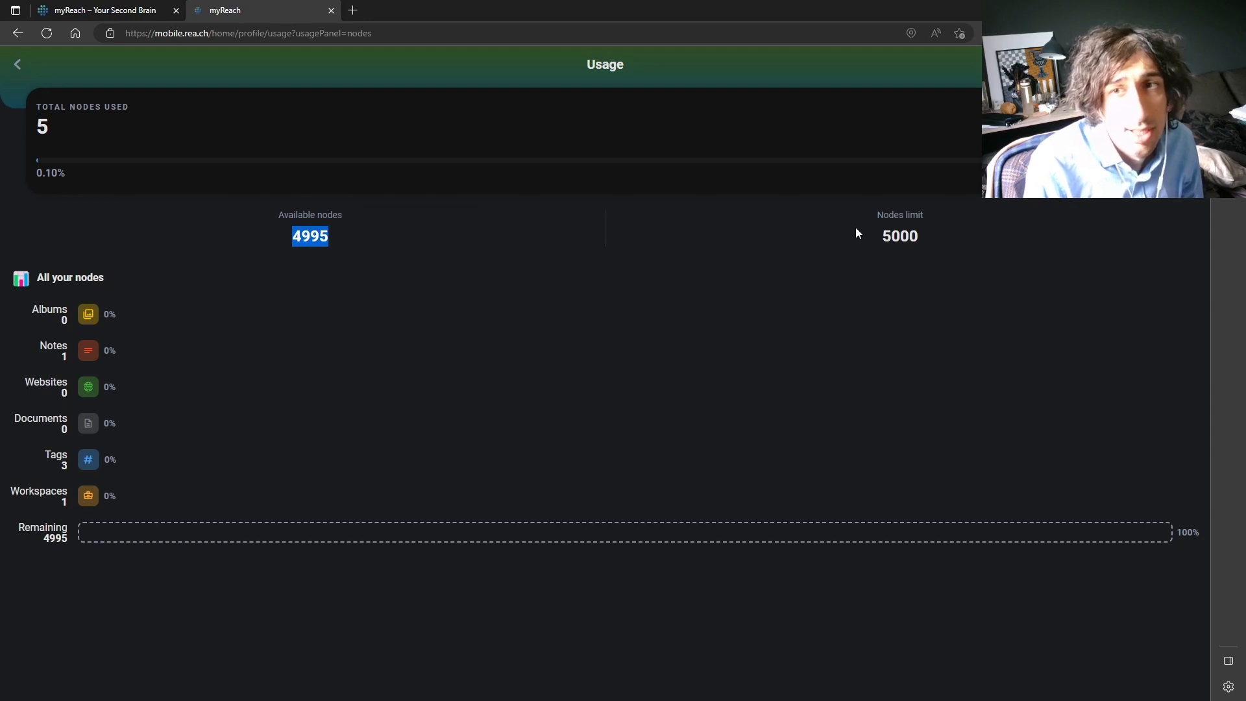
mouse_move(838, 232)
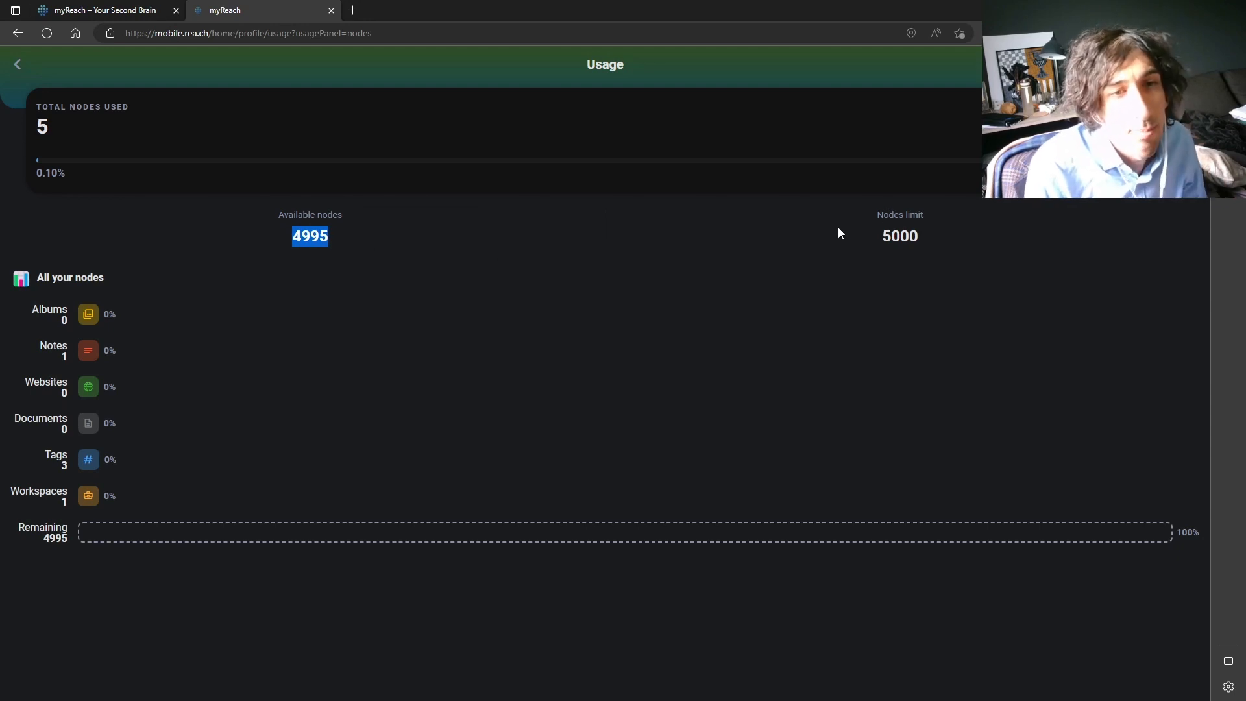
mouse_move(311, 274)
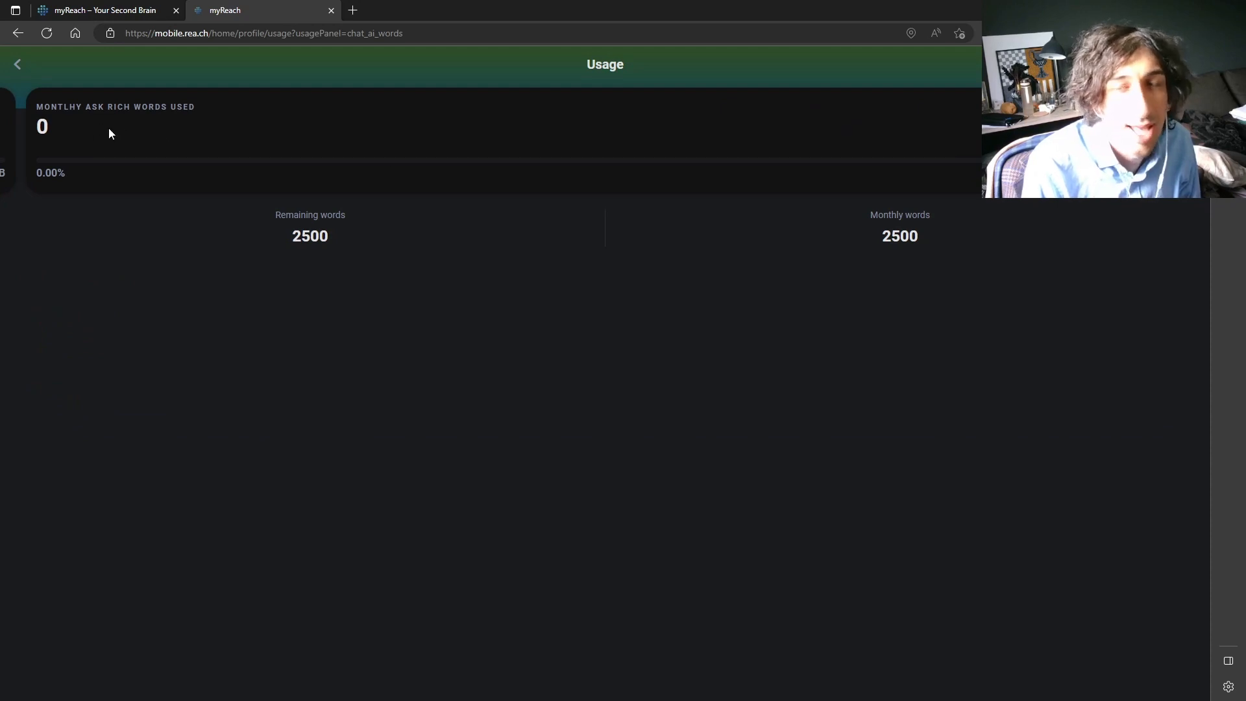
mouse_move(116, 129)
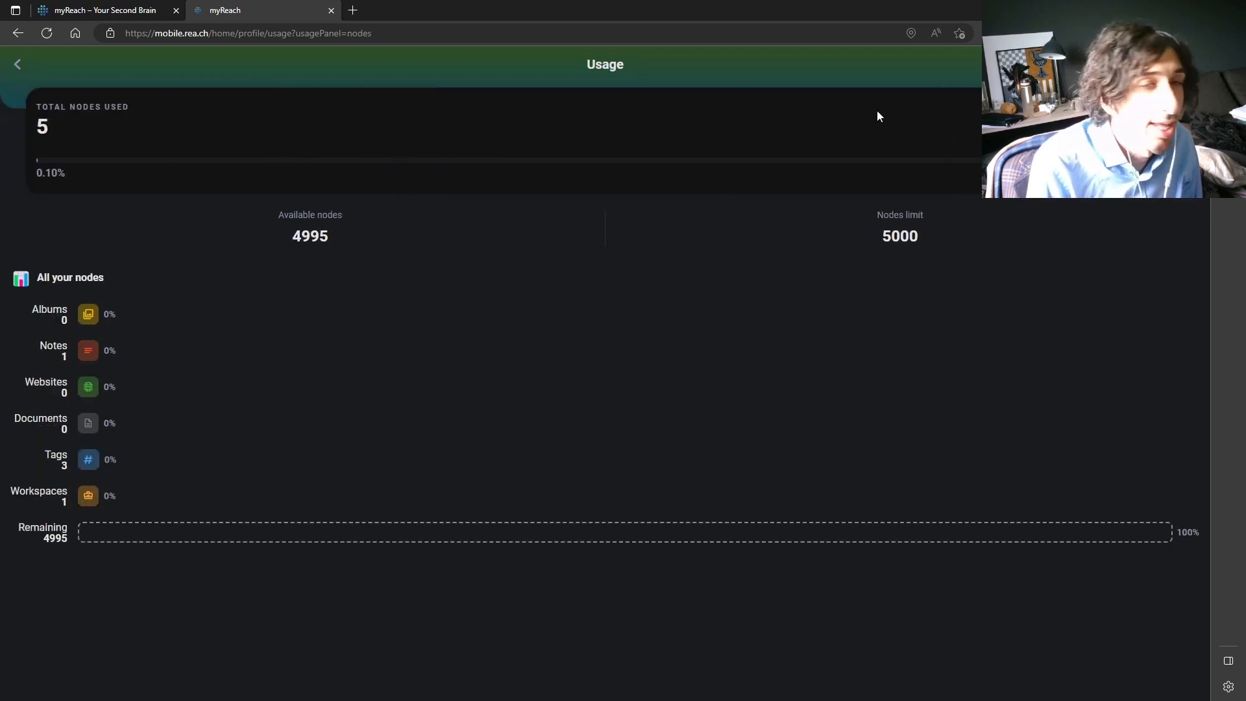
mouse_move(667, 186)
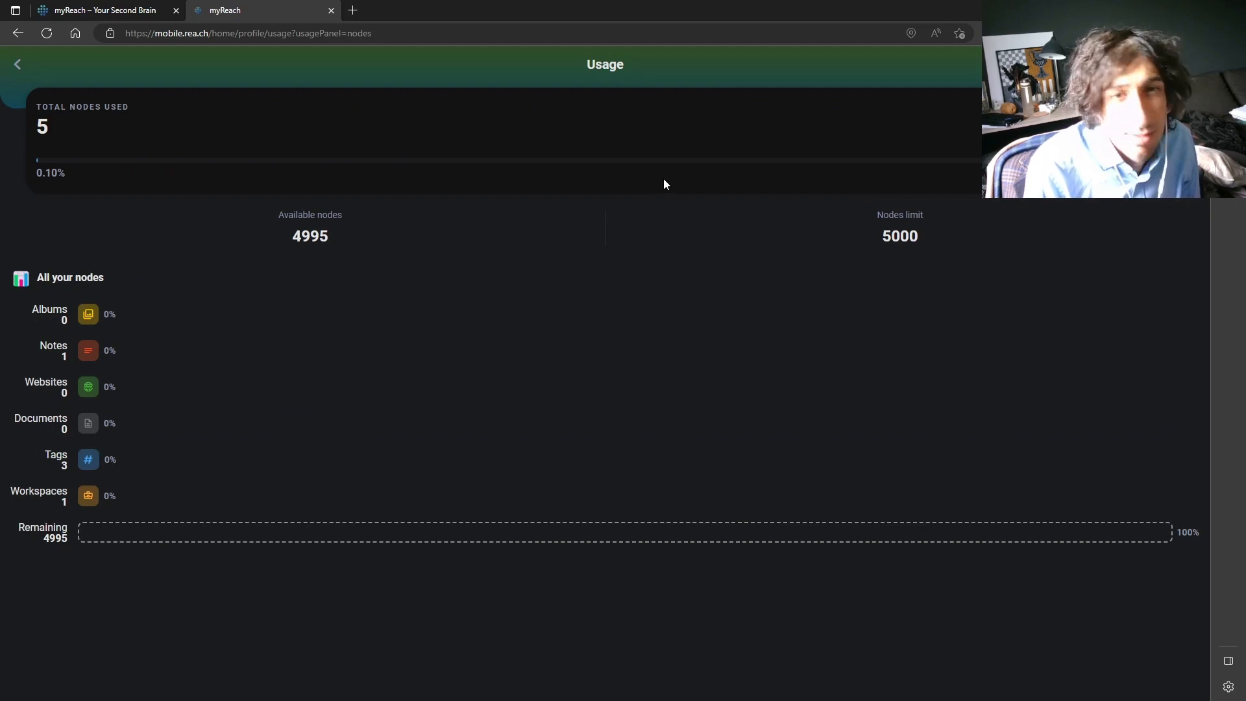
mouse_move(633, 165)
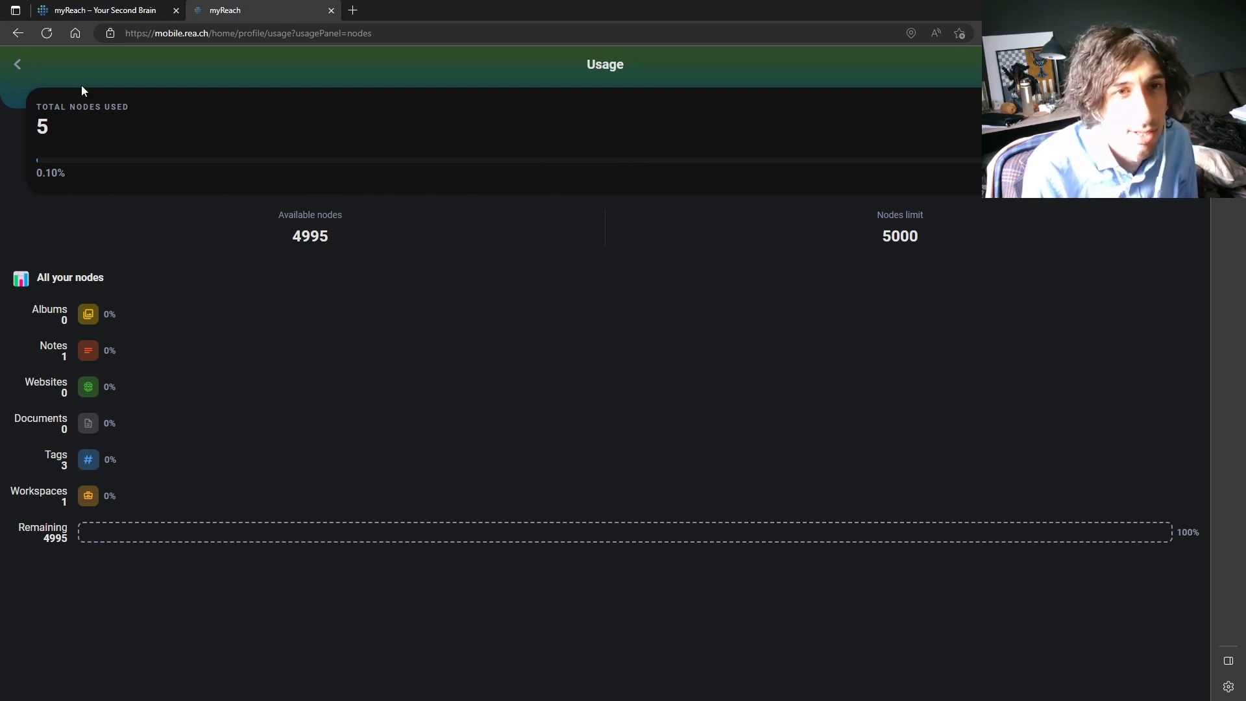
mouse_move(79, 9)
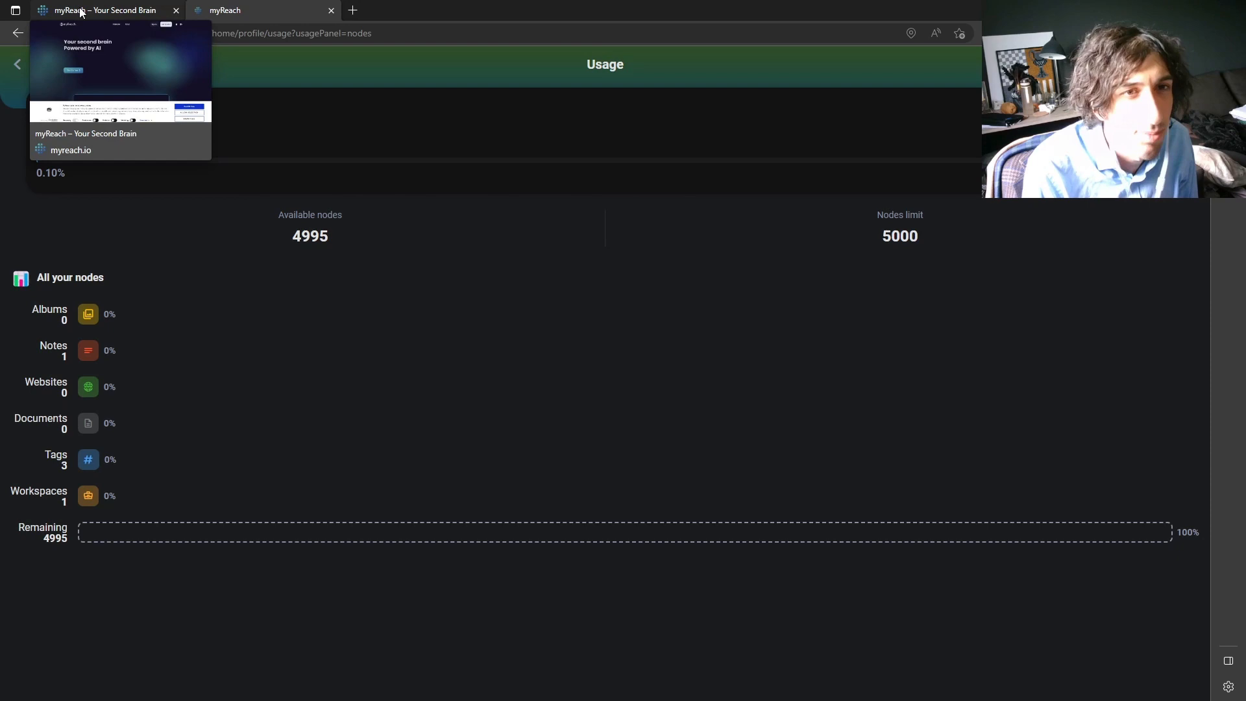
- Read the myreach.io About page ('ChatGPT for your stuff'), then return to the app tab
left_click(103, 11)
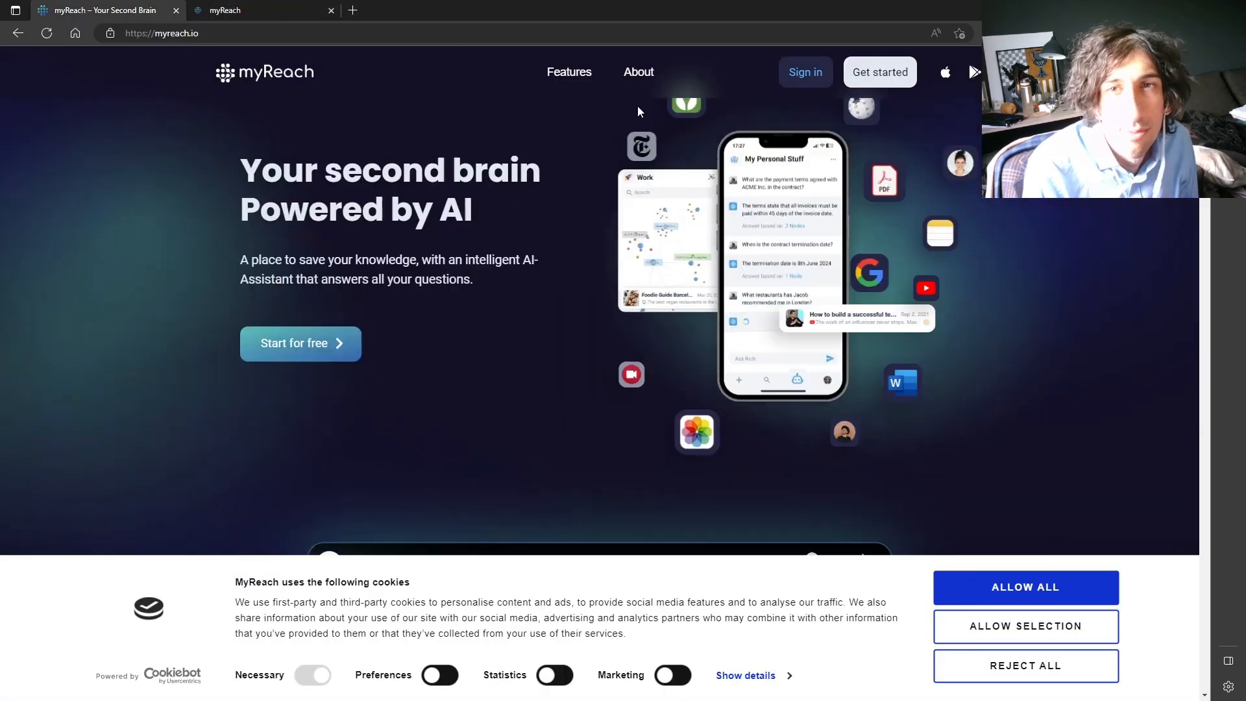
left_click(637, 72)
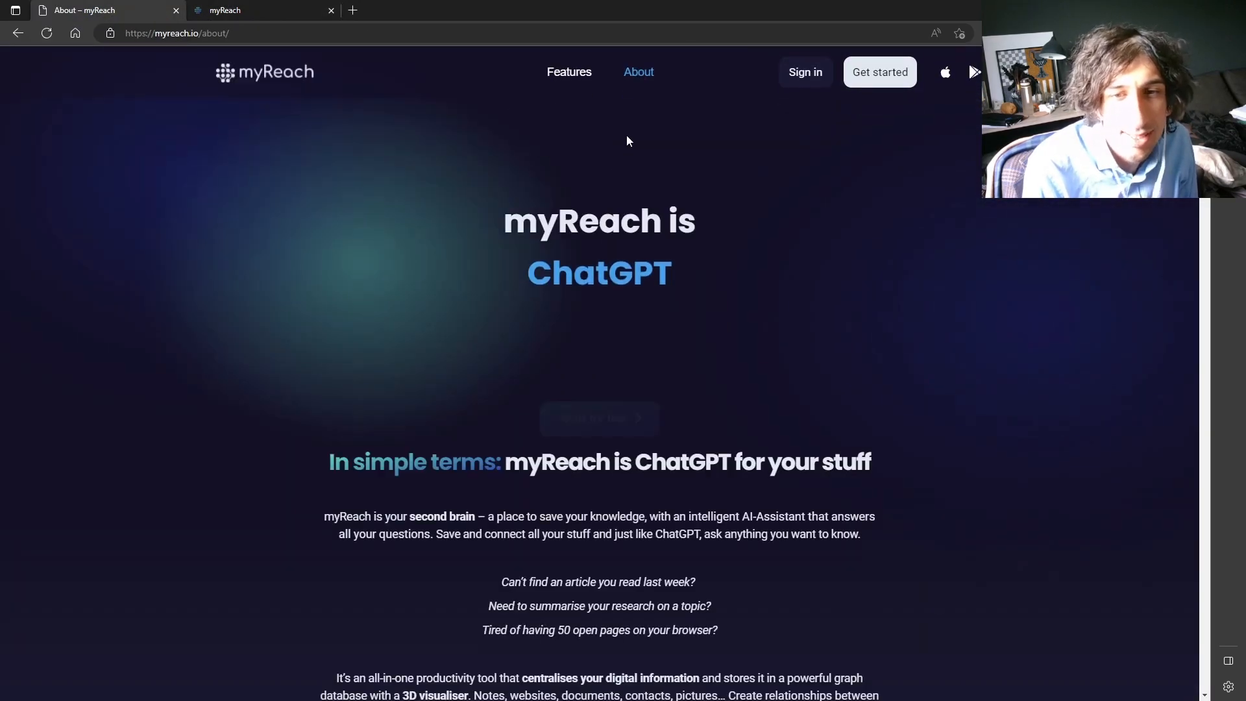
scroll("down", 3)
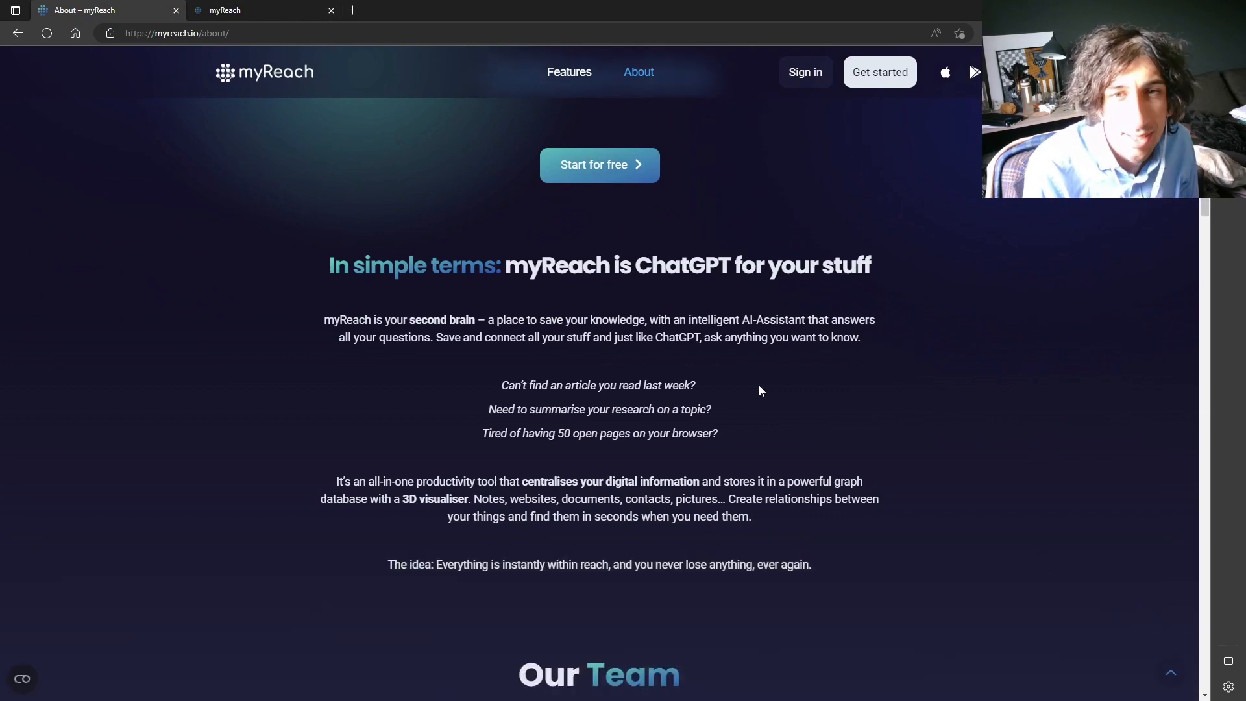
mouse_move(732, 374)
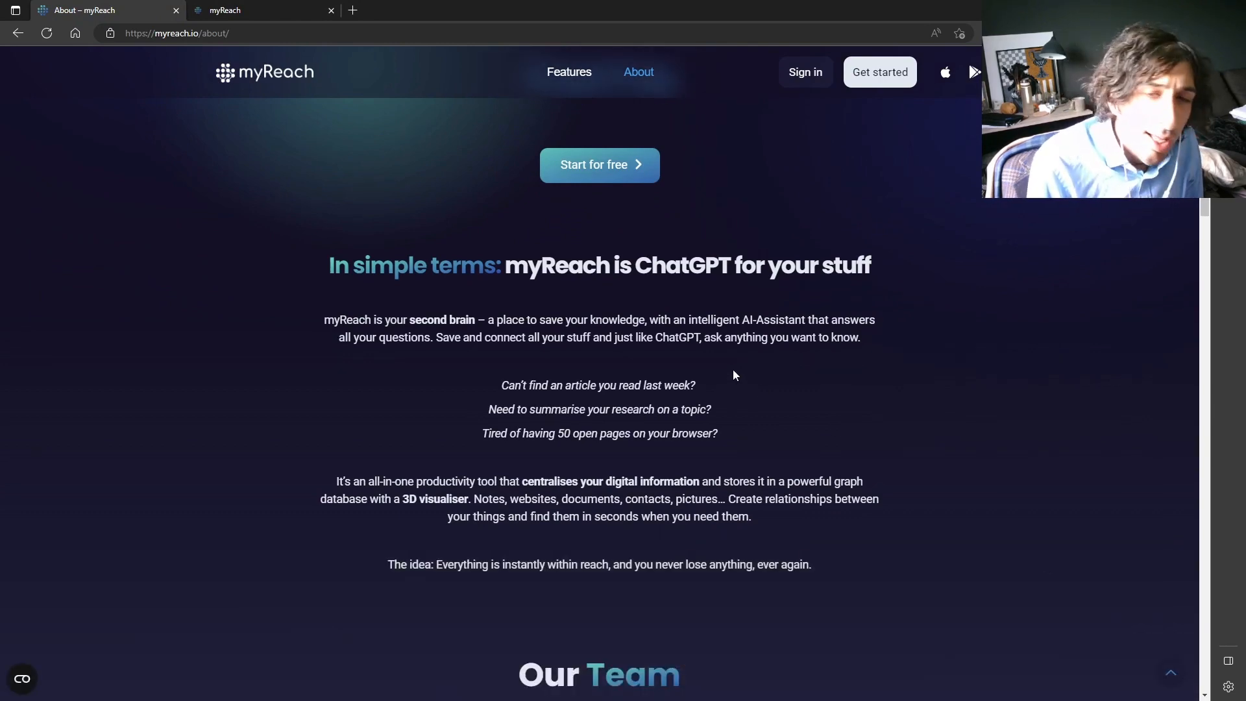
scroll("down", 3)
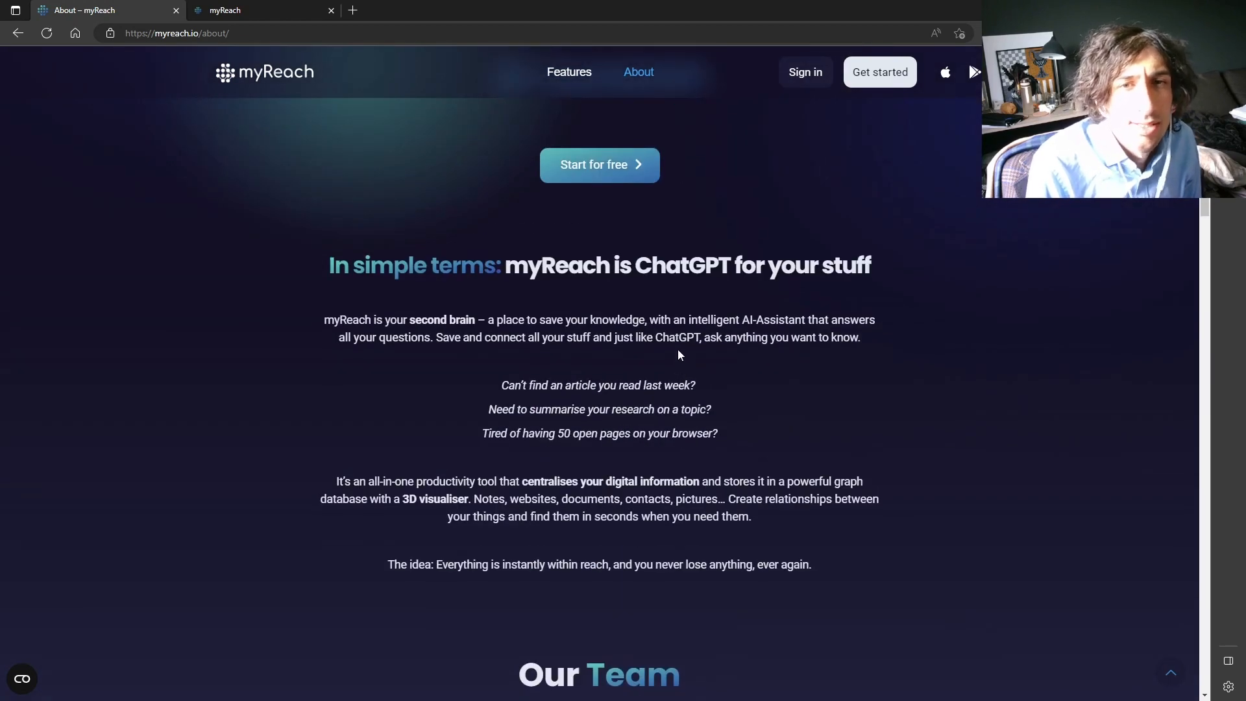
scroll("up", 3)
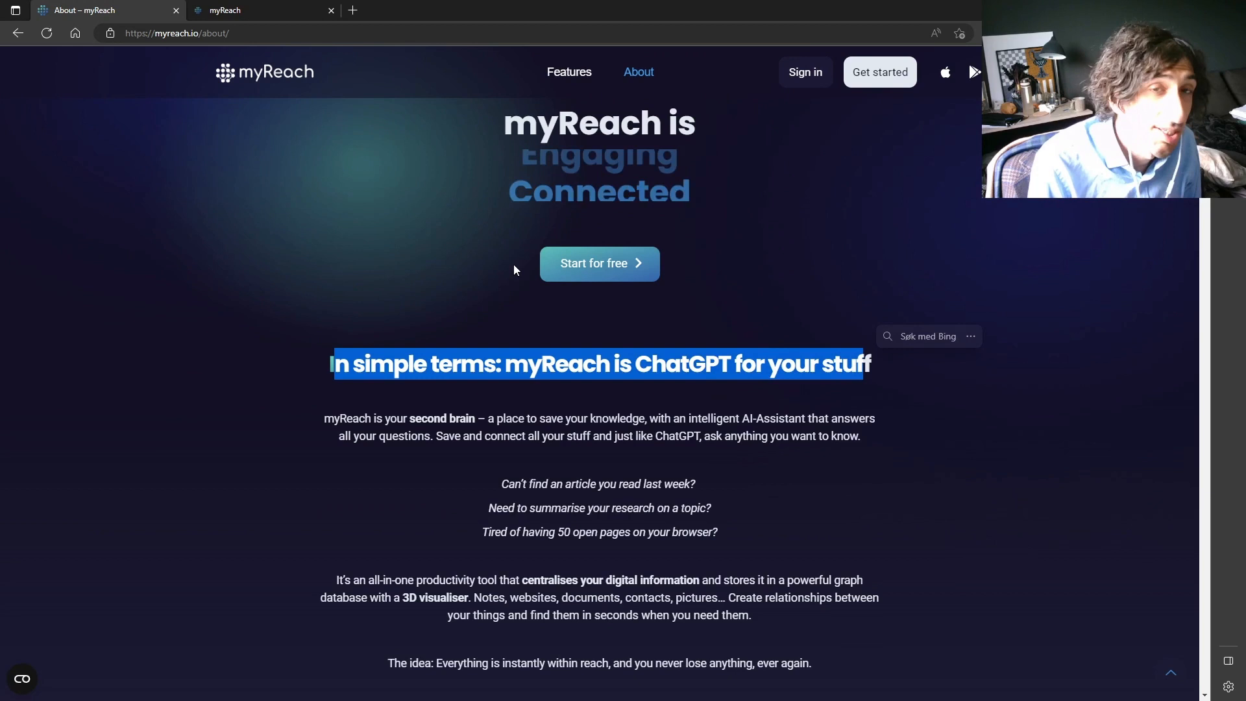
left_click(262, 9)
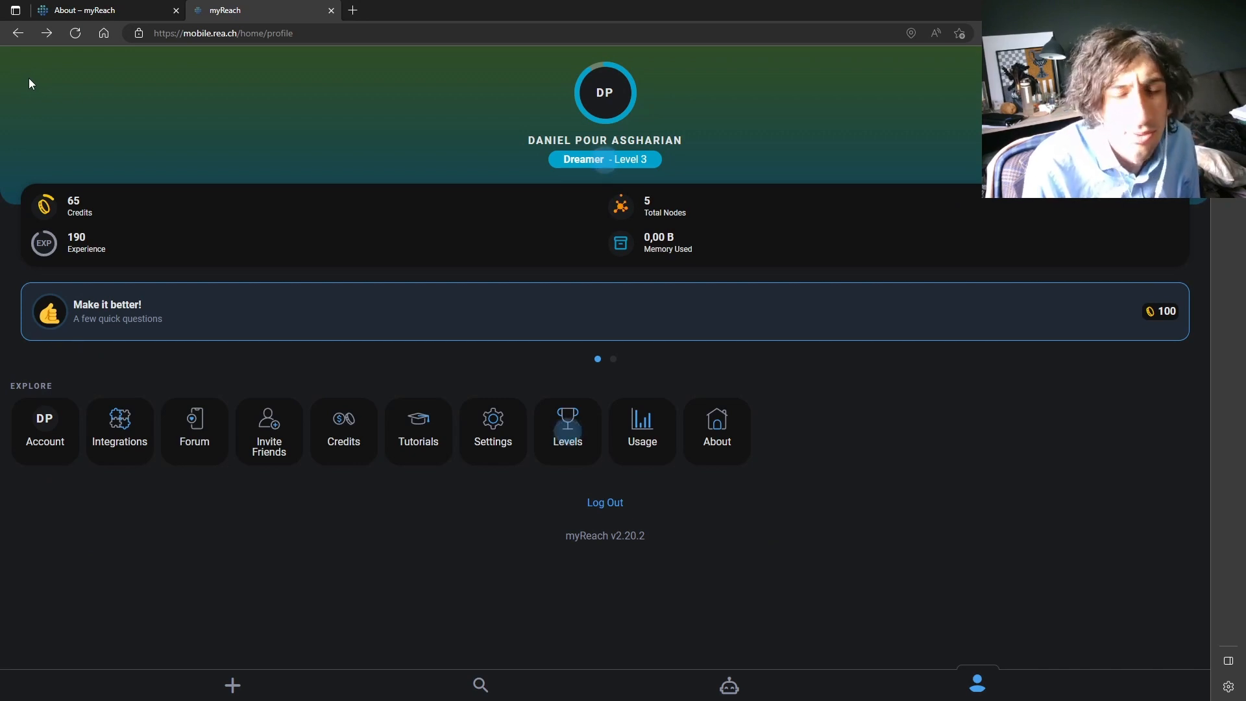
mouse_move(42, 114)
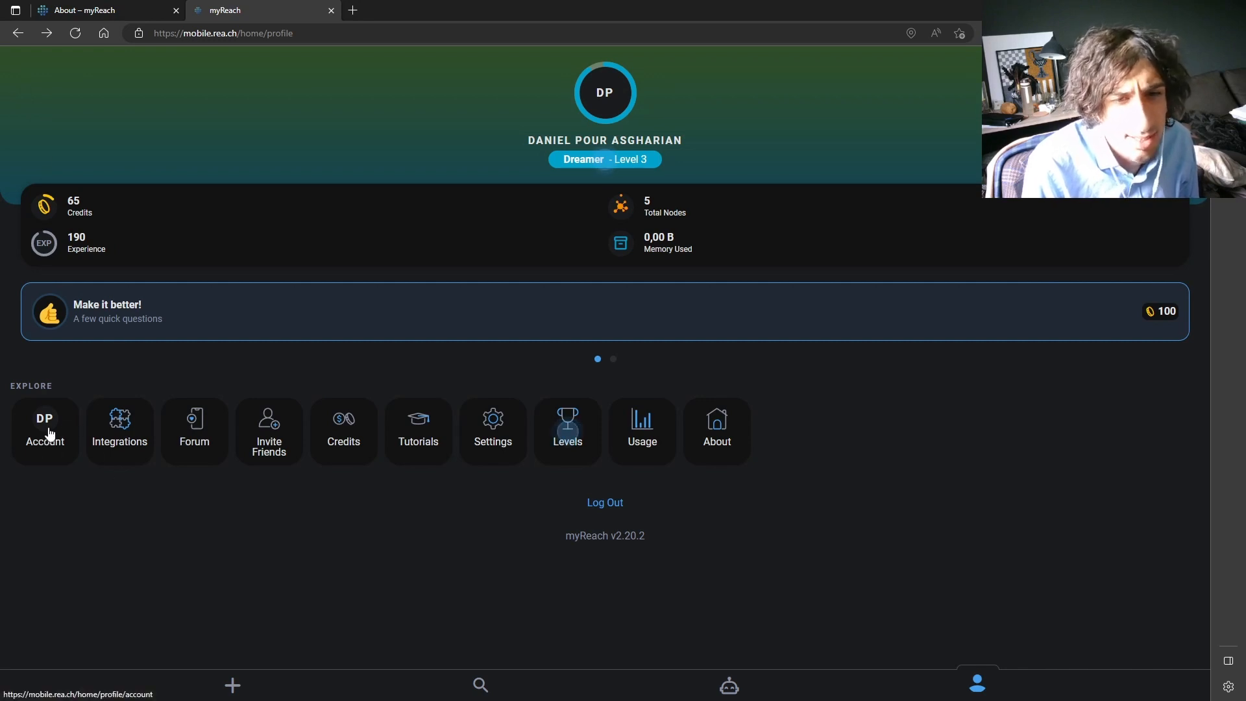
- Review the Account details, go back to the profile, then show saved items in search
left_click(45, 431)
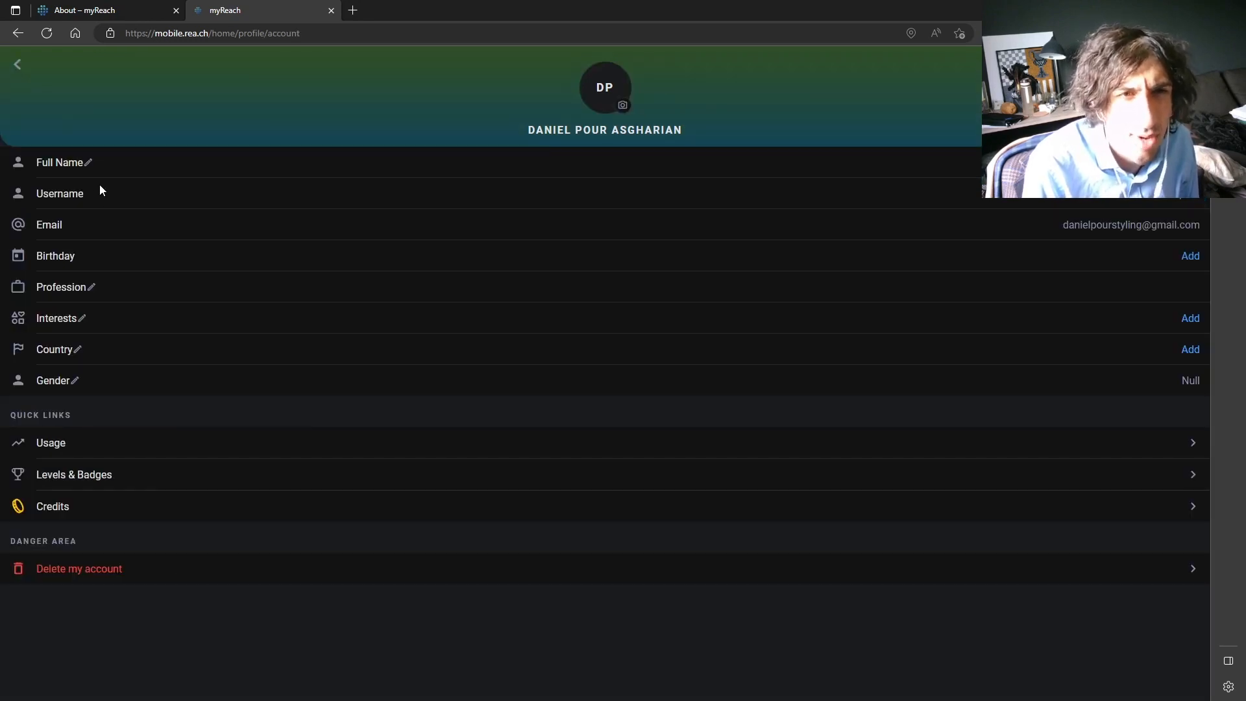
left_click(16, 65)
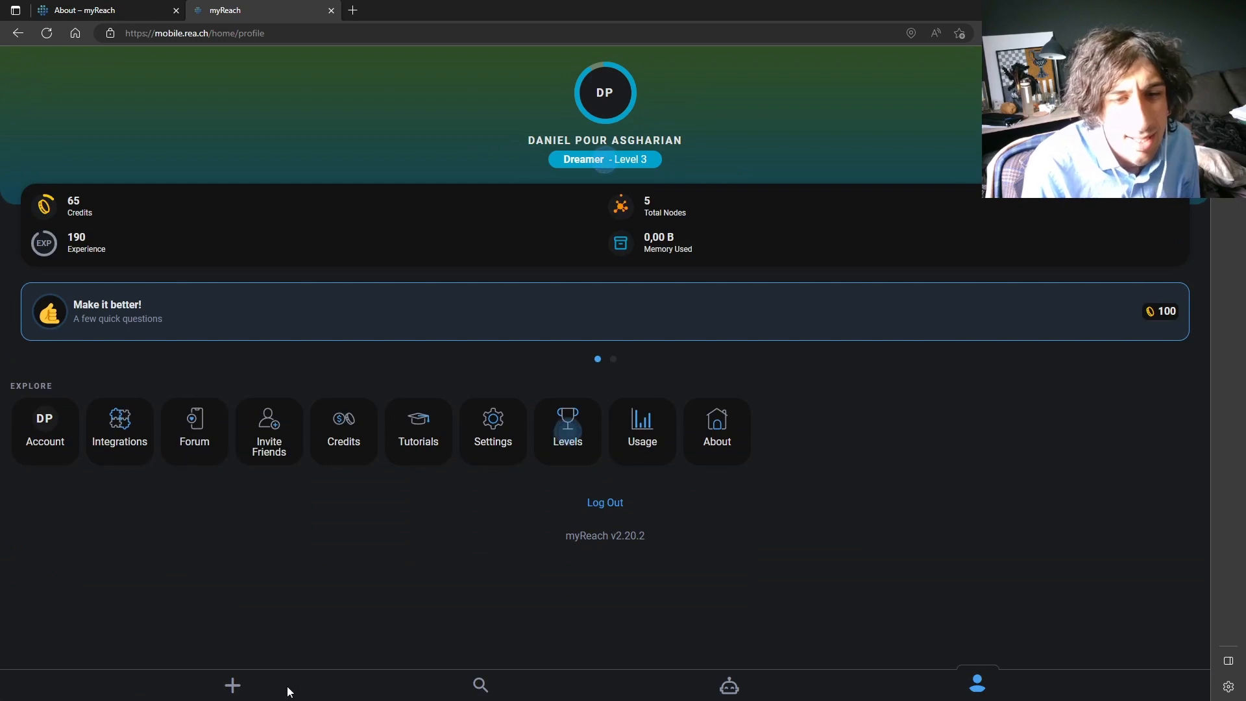
left_click(479, 685)
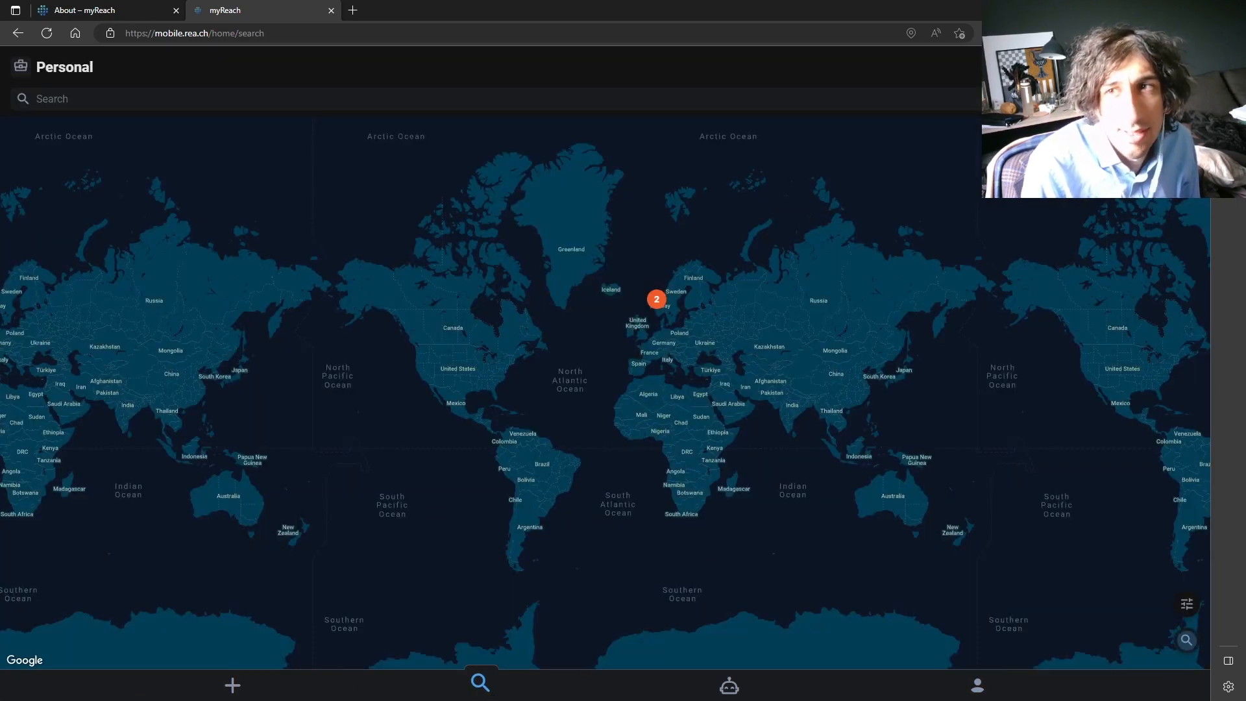
- Show search results as a list, glance at the AI chat and list again, then return to the profile
left_click(1185, 604)
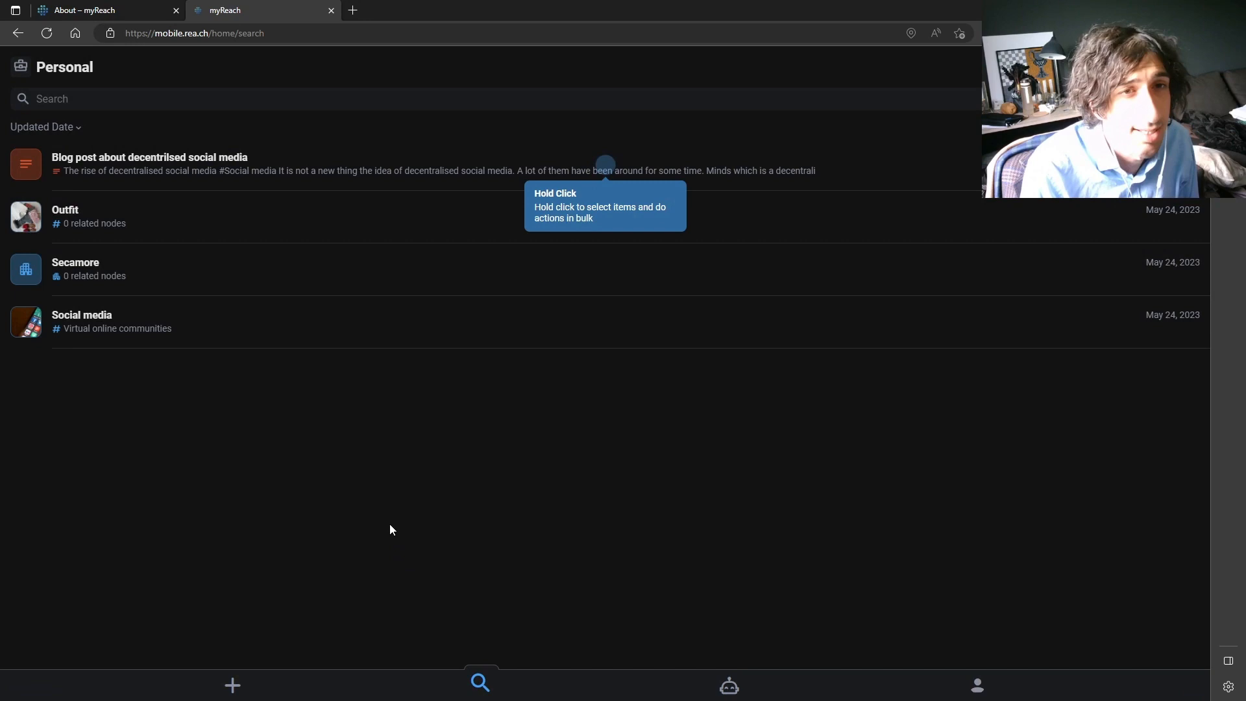
left_click(728, 684)
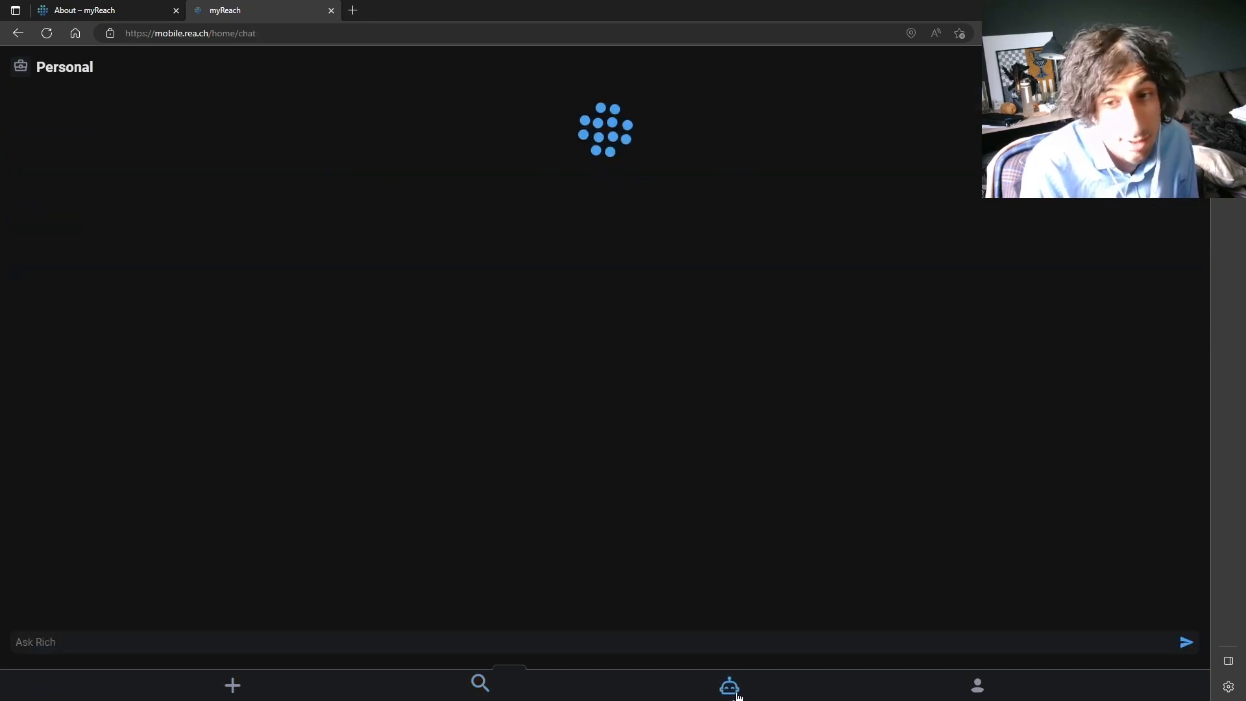
left_click(479, 684)
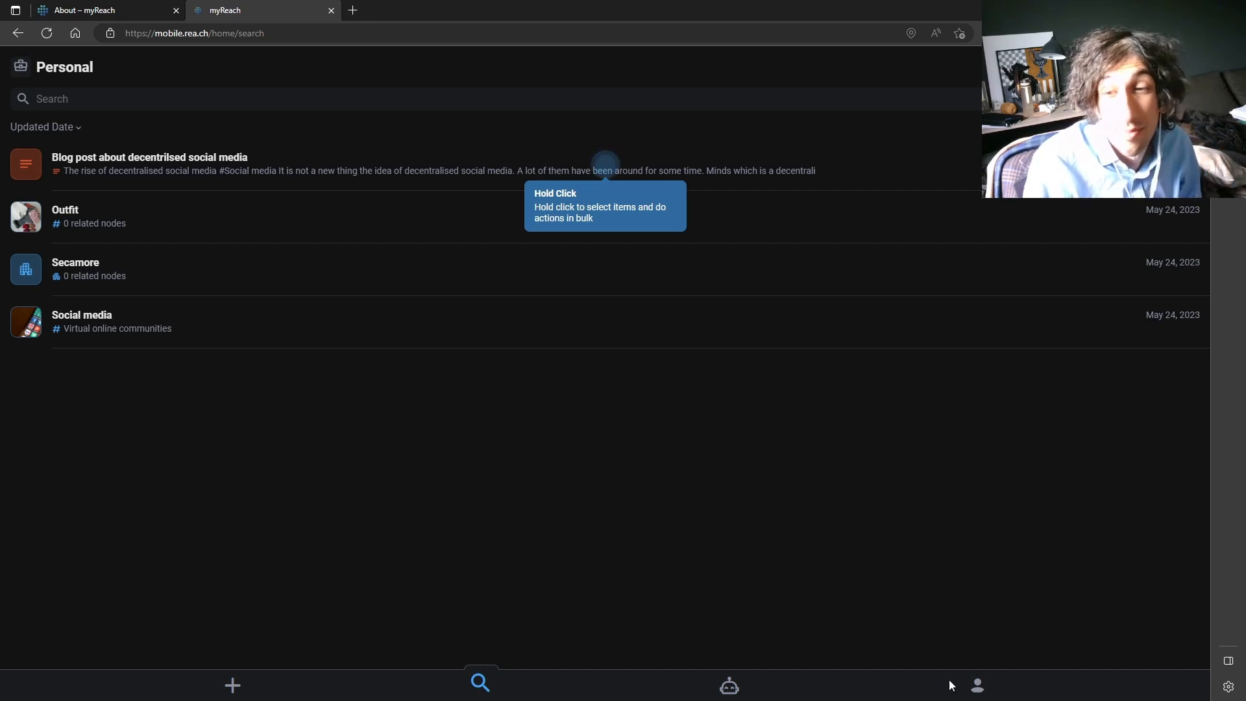
left_click(976, 684)
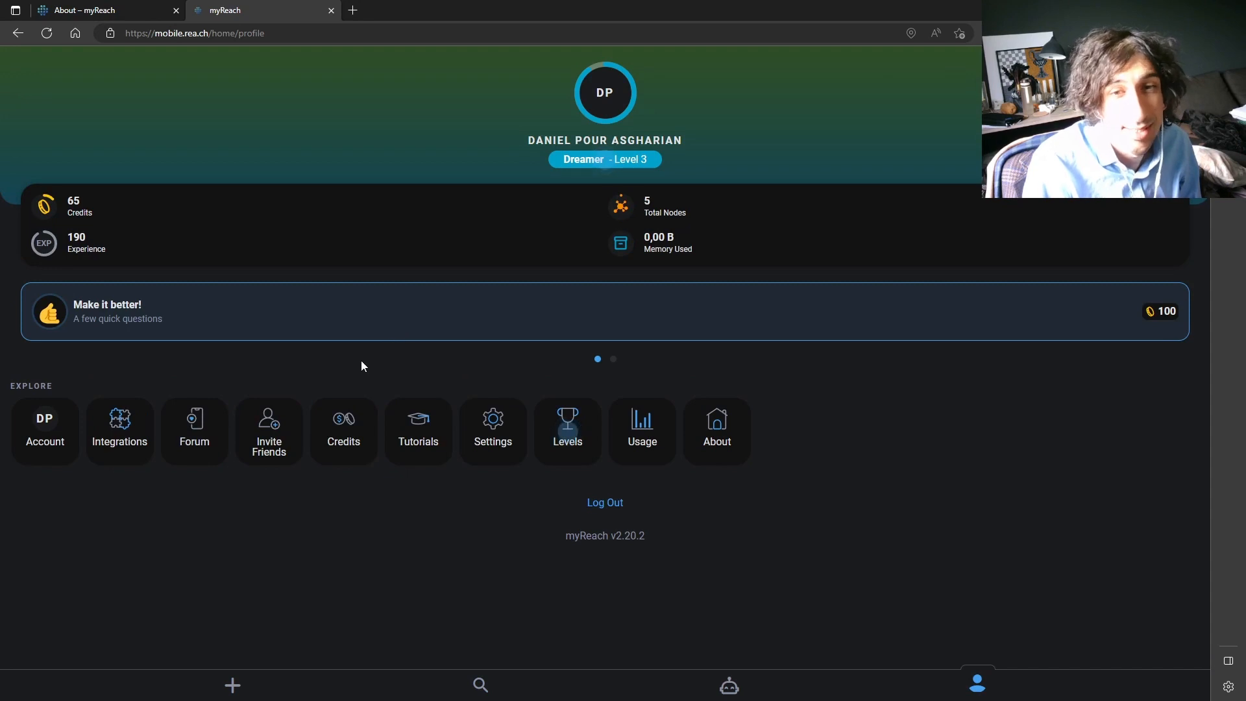
- Revisit the nodes usage breakdown, then bring up the search list of four saved items
left_click(641, 430)
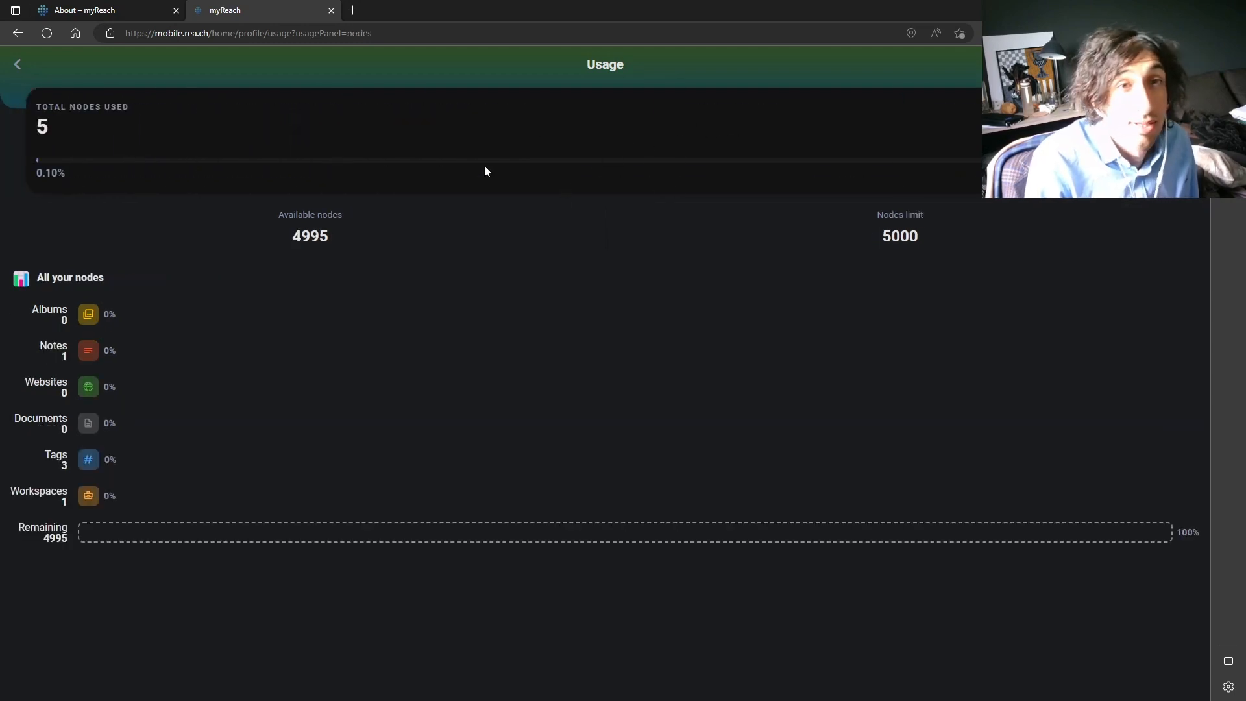
left_click(17, 65)
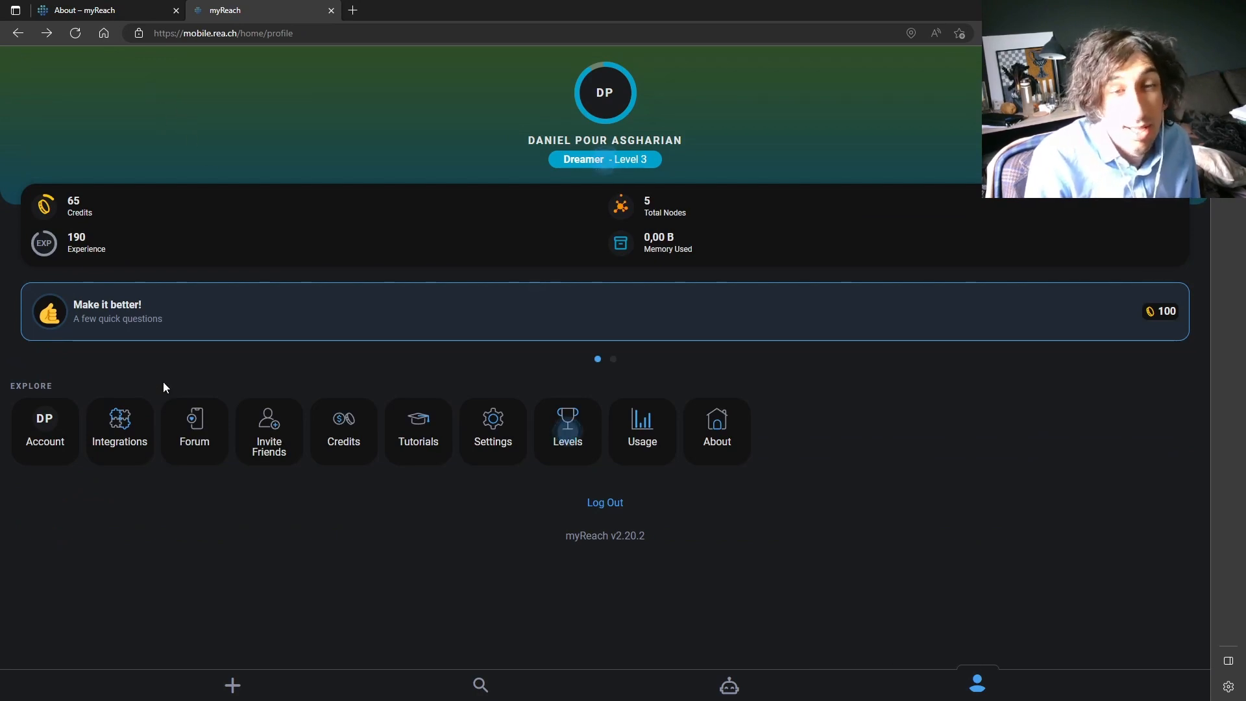
left_click(479, 684)
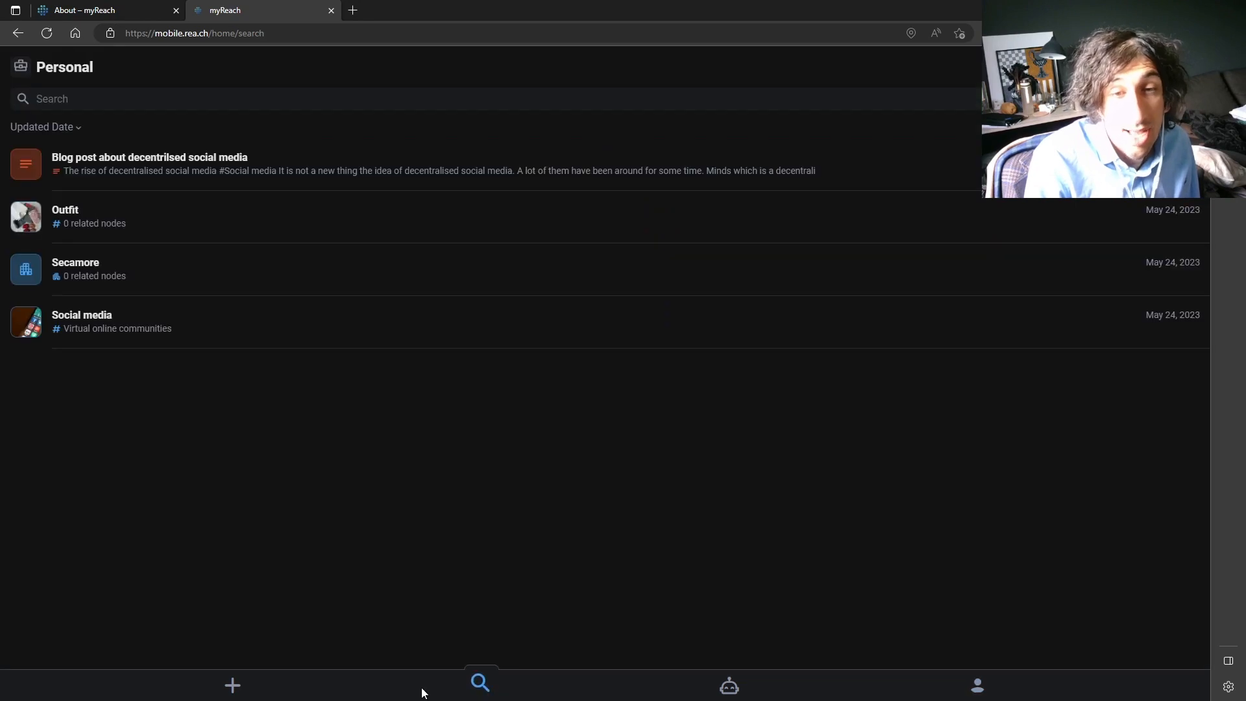
- Create a note titled 'Simple notes' and start a Mention (@) block to link another node
left_click(232, 686)
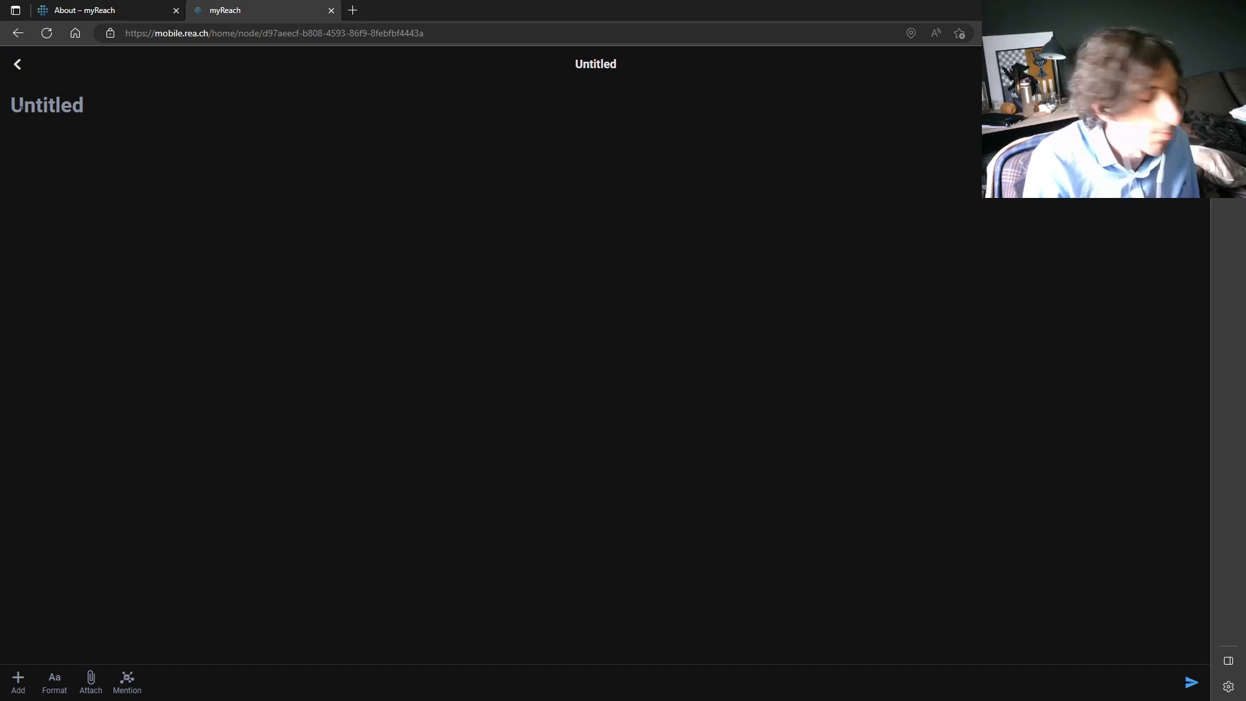
type("Simple notes")
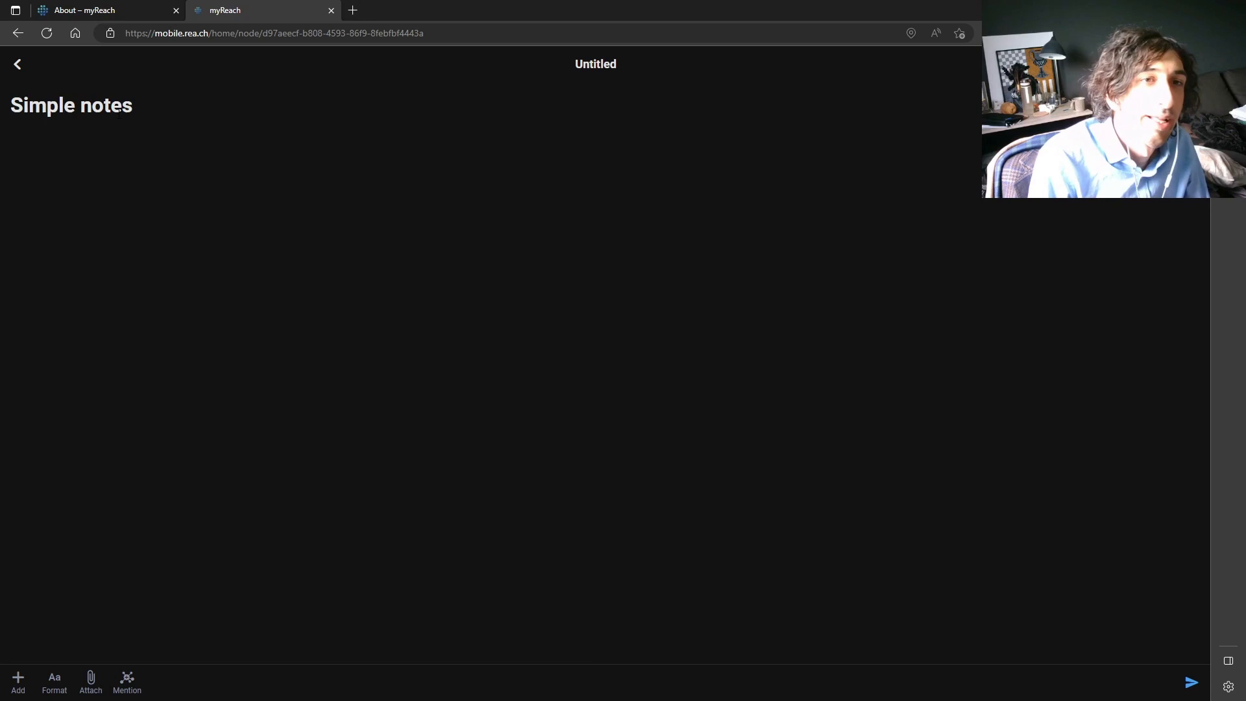
left_click(63, 134)
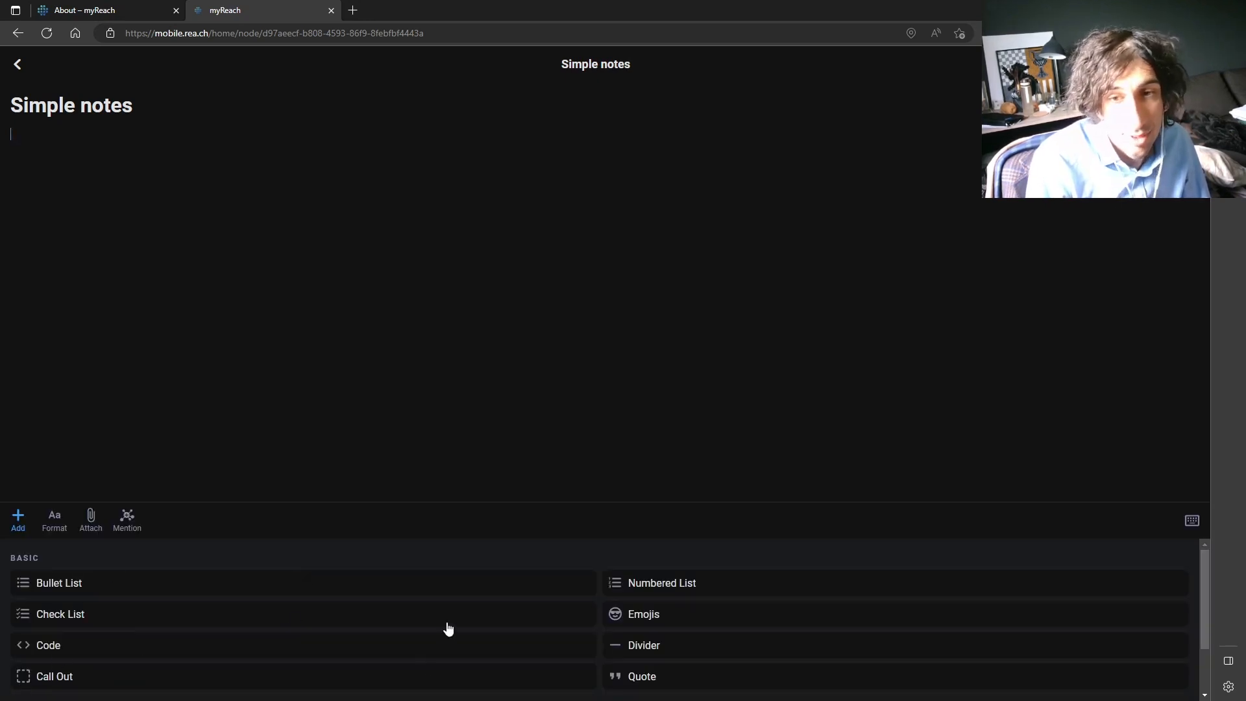
scroll("down", 3)
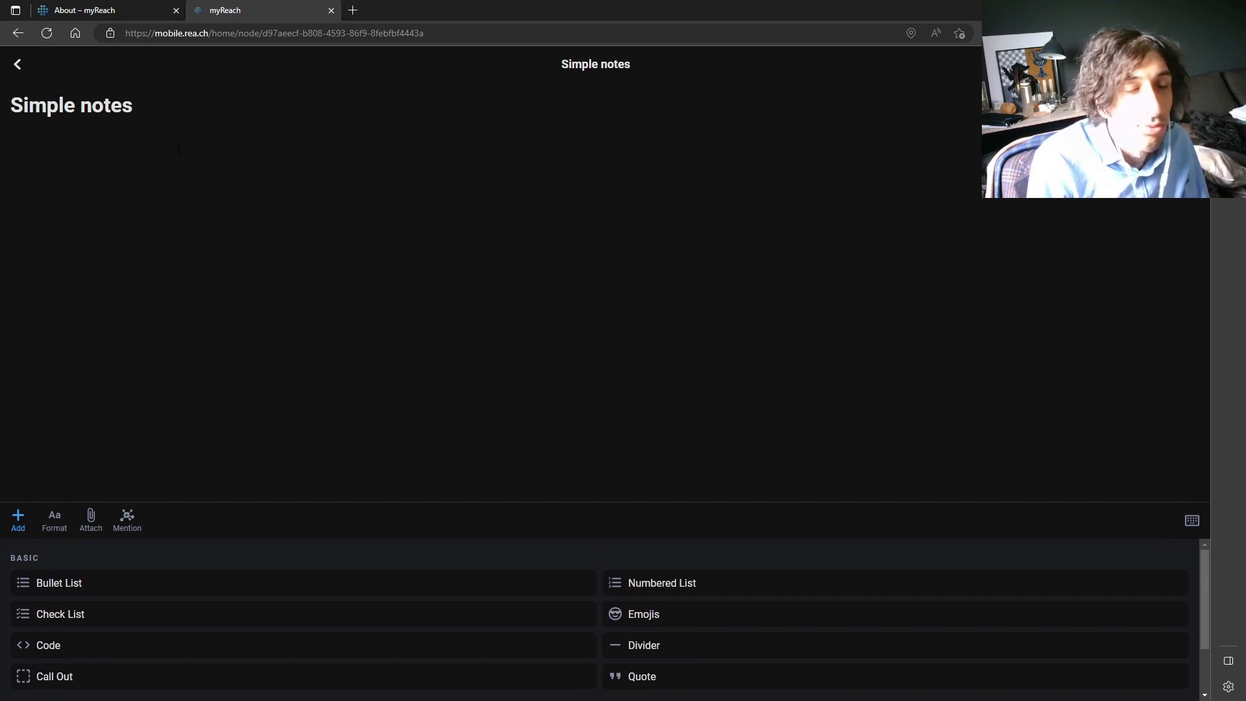
left_click(53, 521)
type("@")
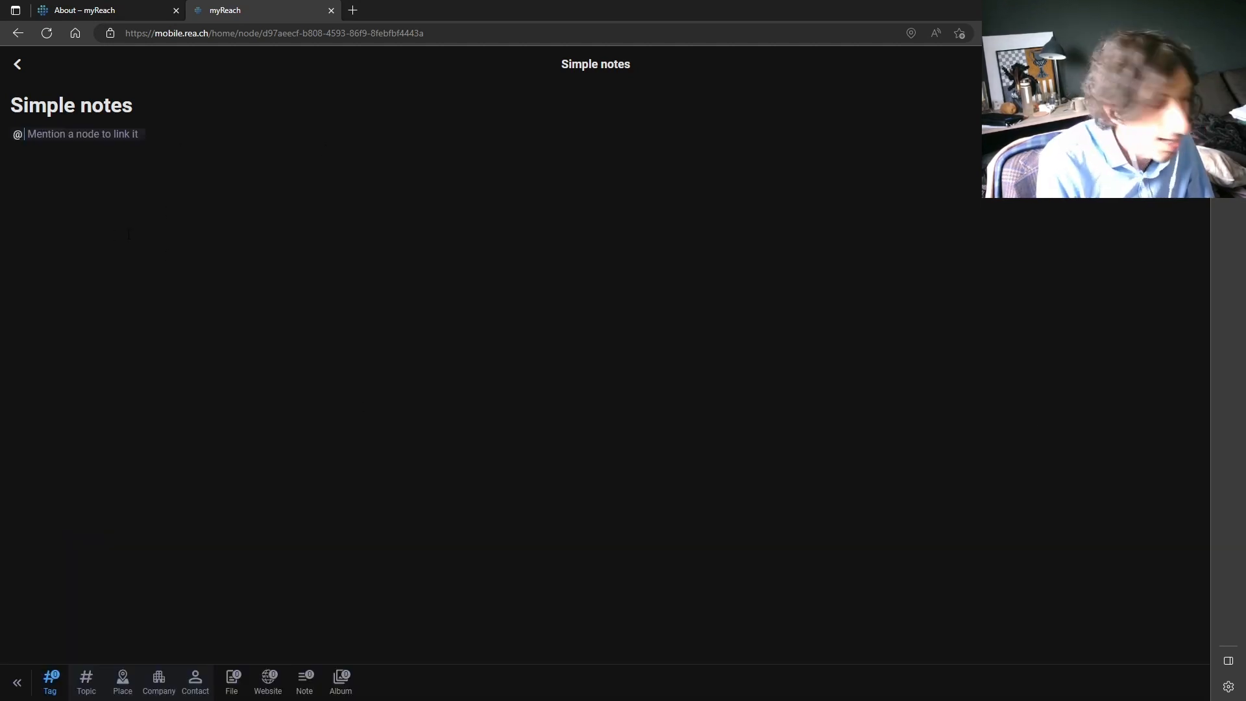
type("#")
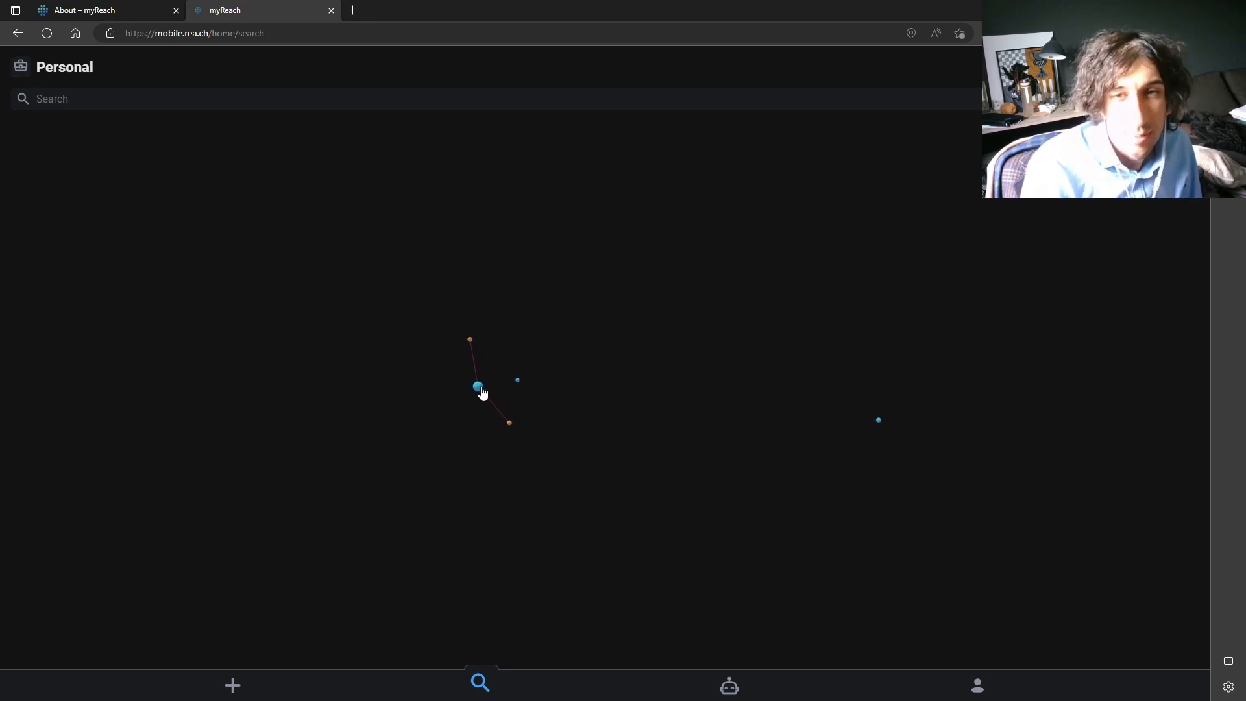
- Preview the Social media node, then the decentralised social media blog post node in the graph
left_click(477, 388)
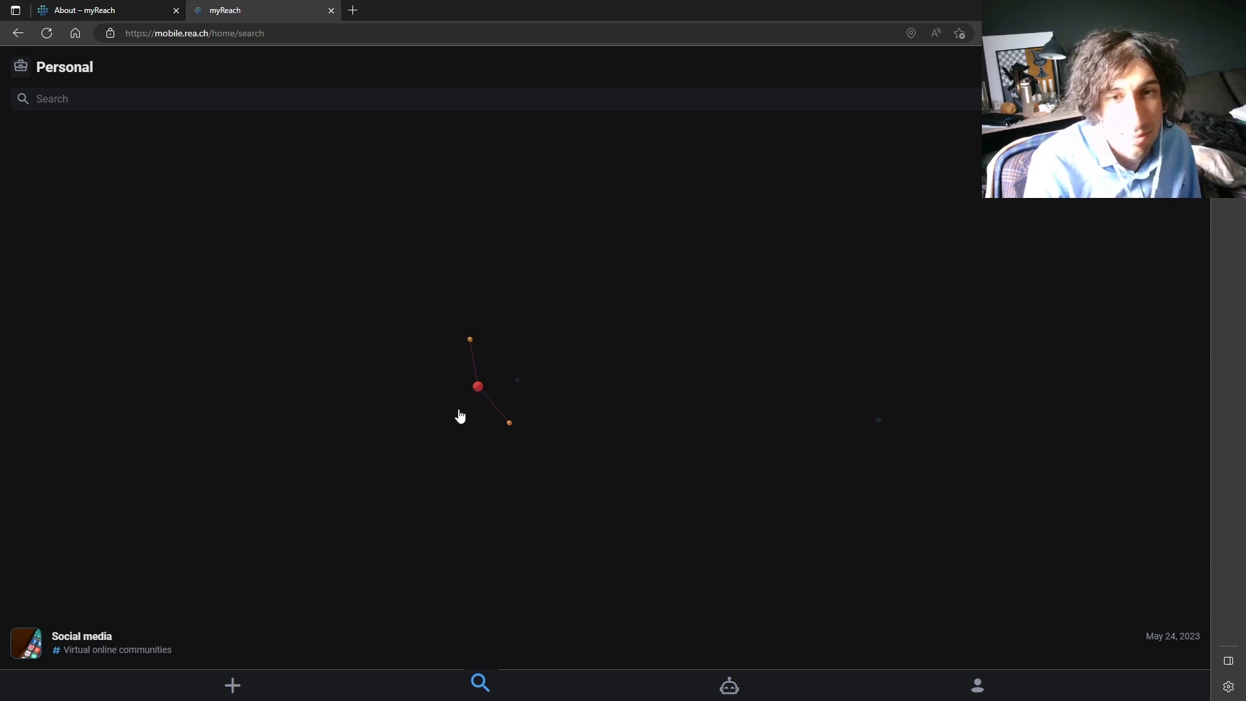
left_click(478, 387)
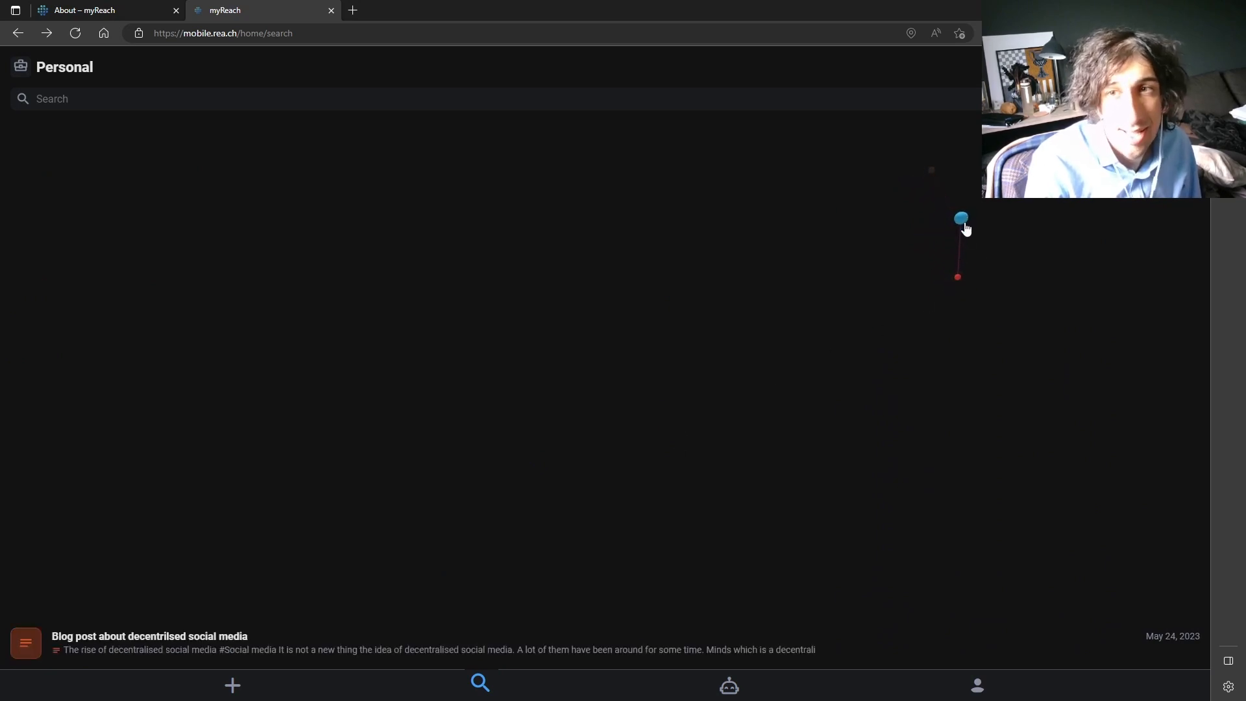
mouse_move(919, 250)
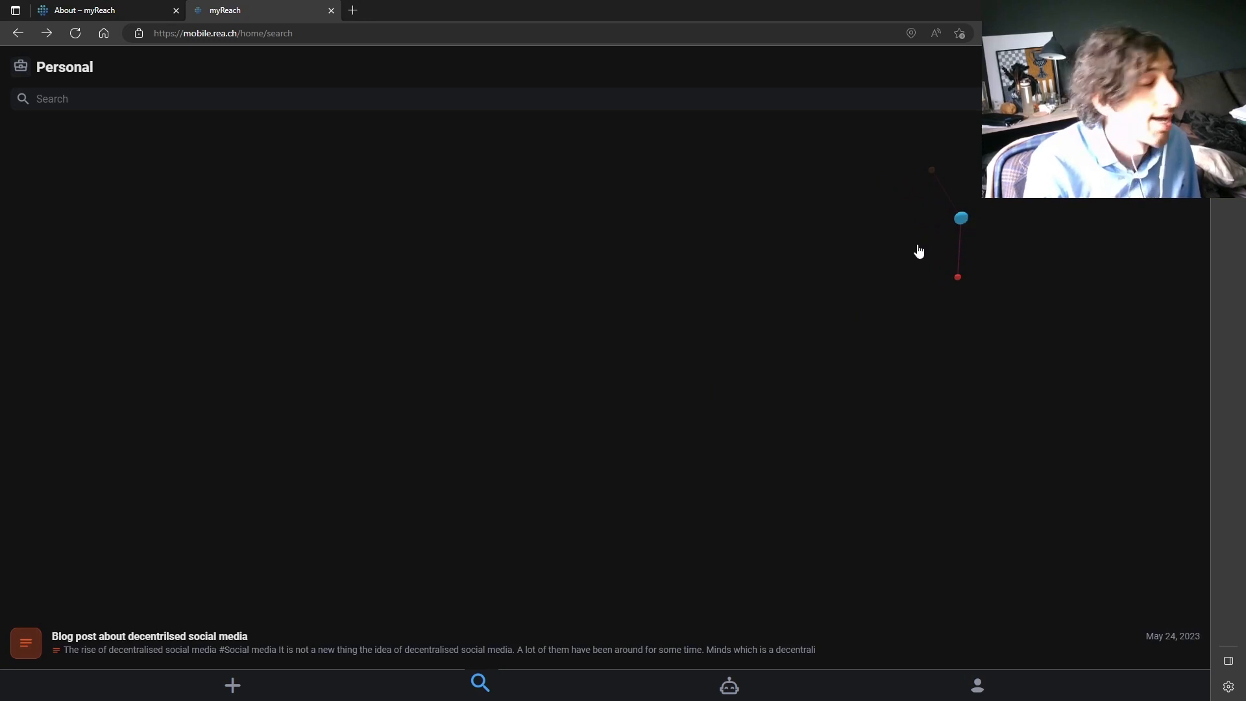
mouse_move(684, 392)
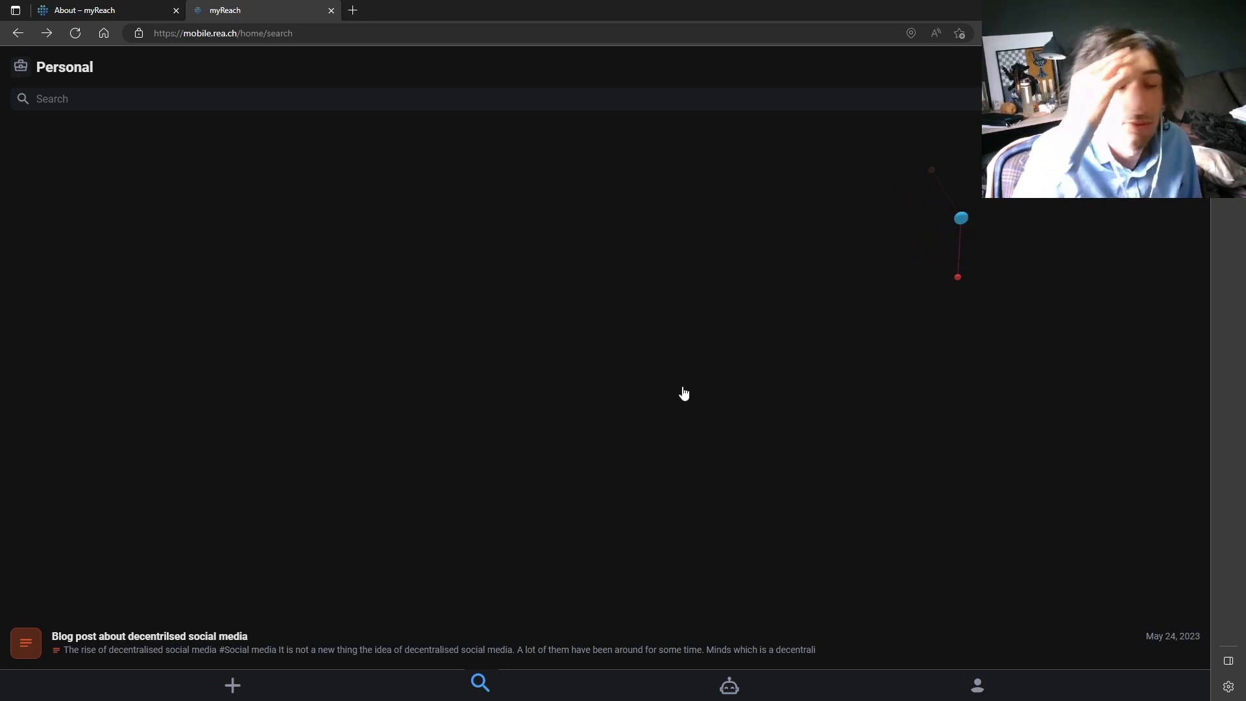
mouse_move(627, 434)
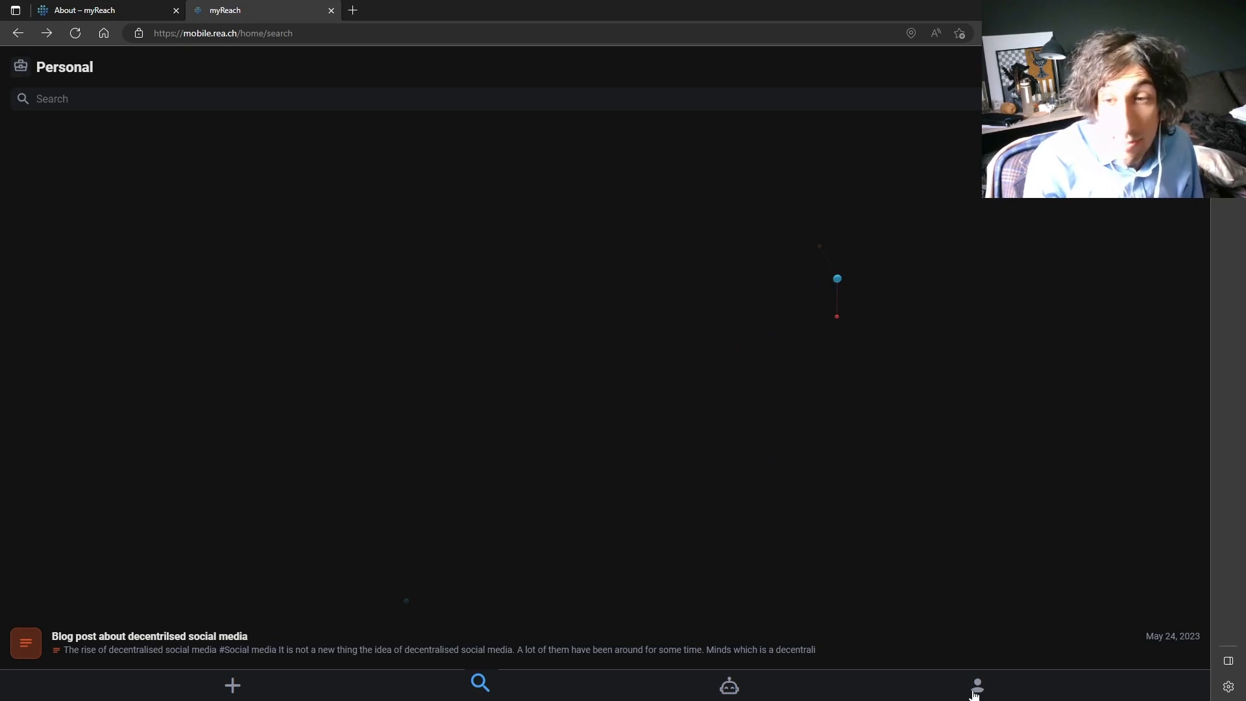
- Show the Levels page from the profile overview and review the Dreamer rank and badge progress
left_click(976, 685)
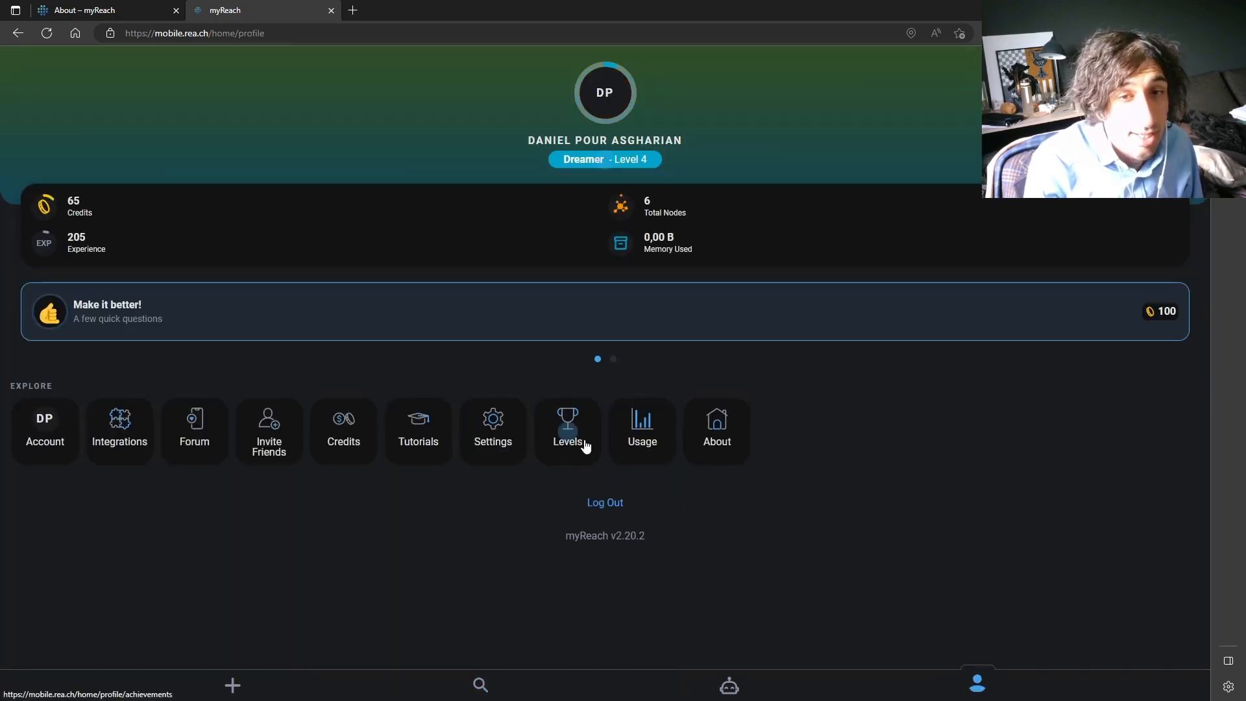
mouse_move(258, 431)
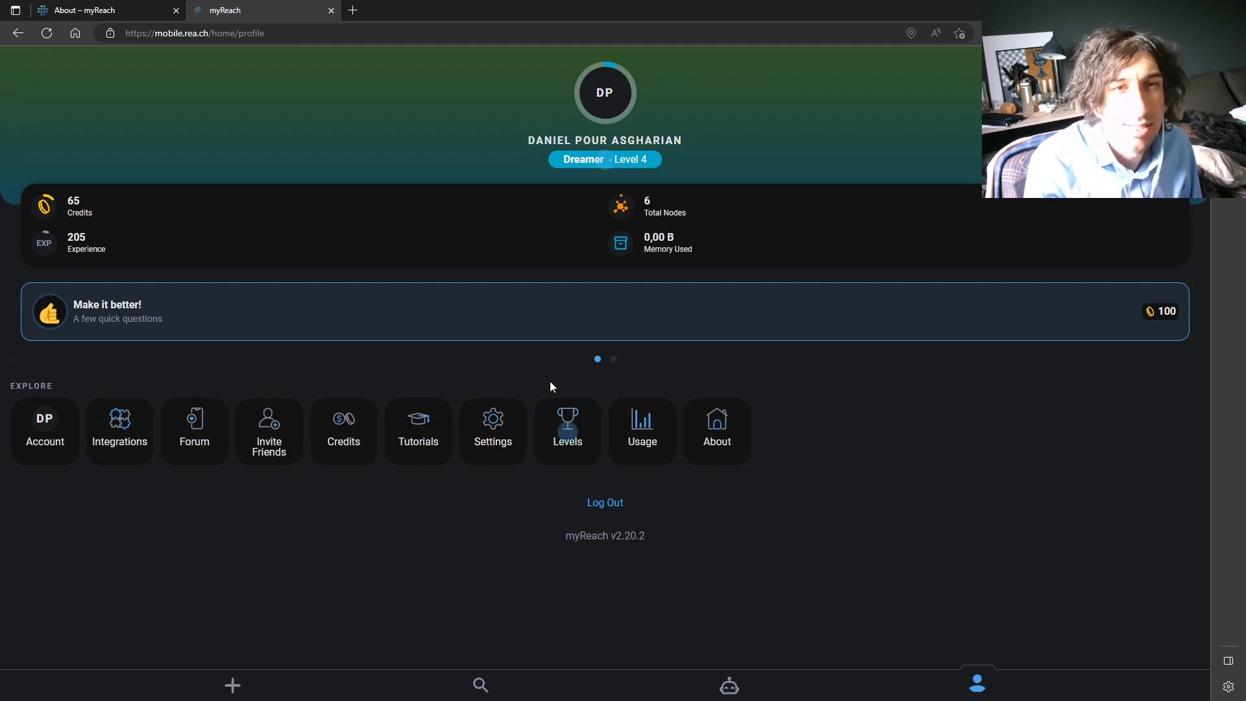
left_click(568, 425)
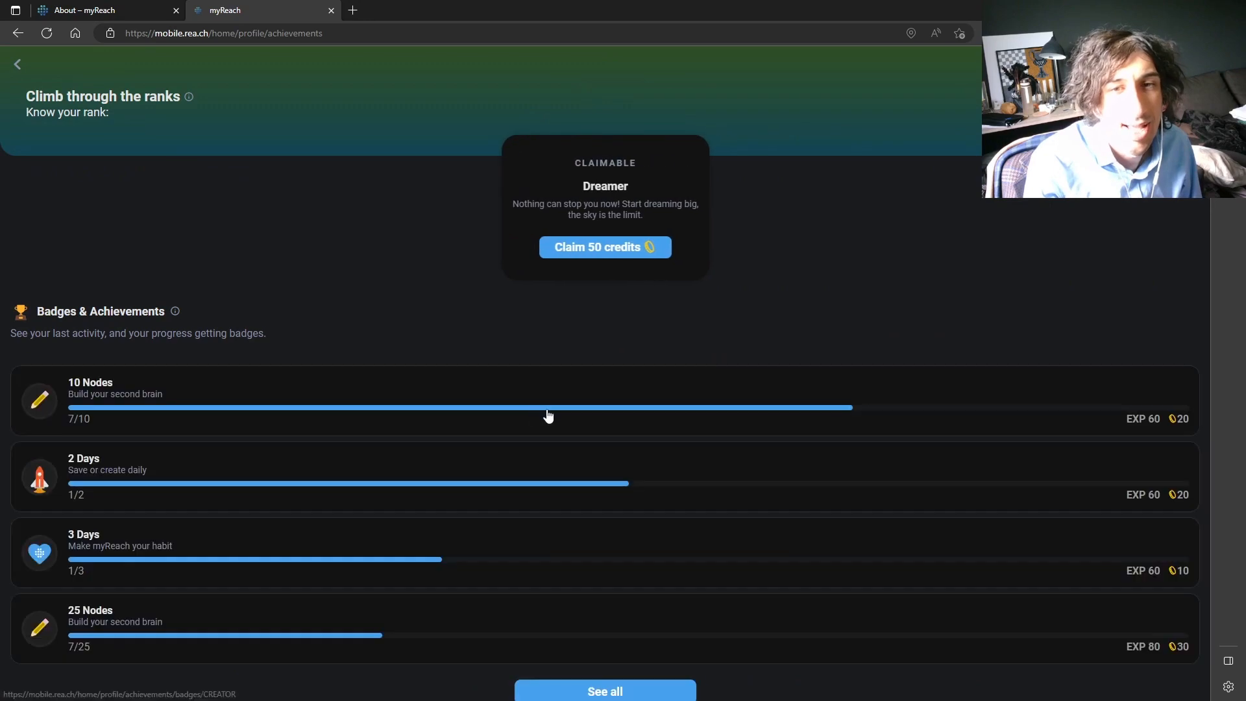
scroll("down", 3)
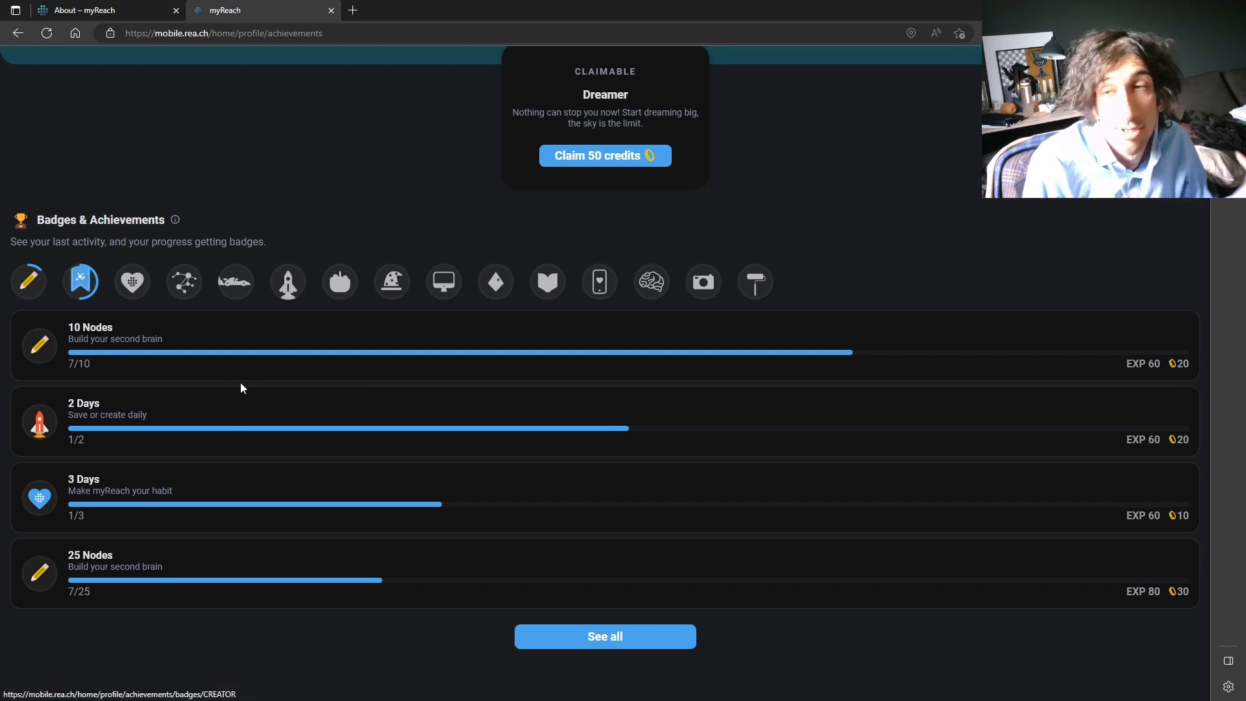
mouse_move(343, 380)
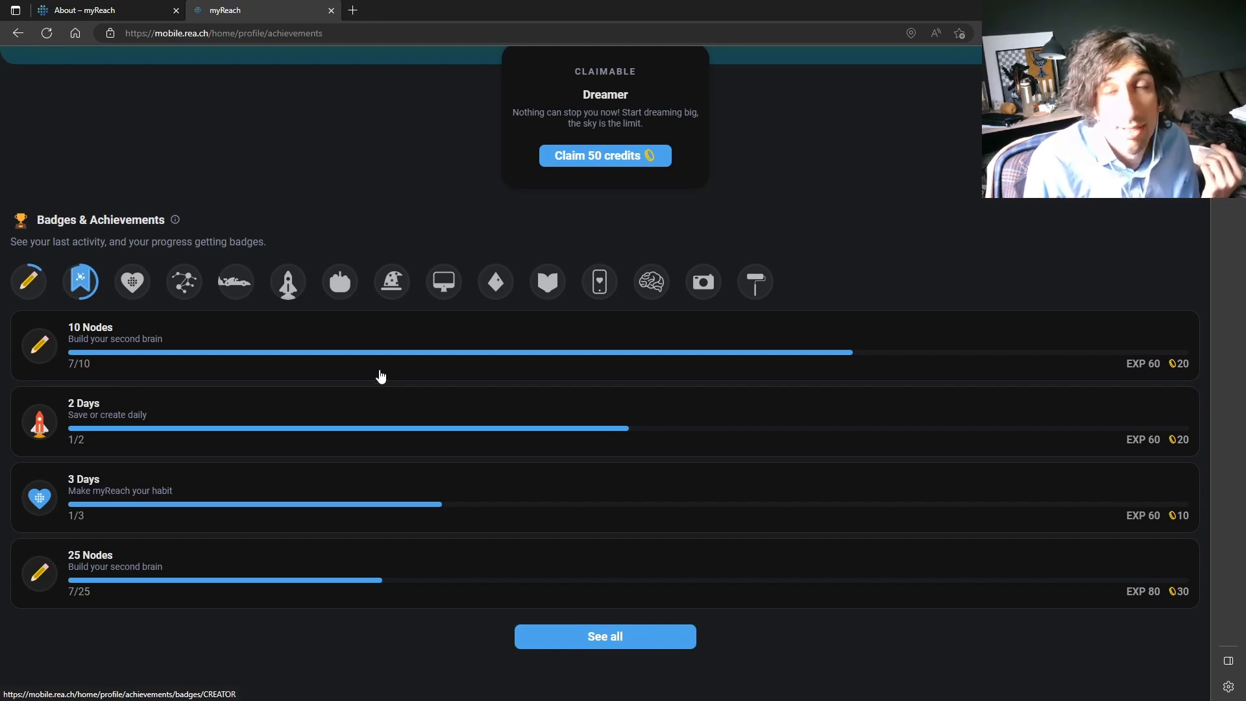
mouse_move(405, 367)
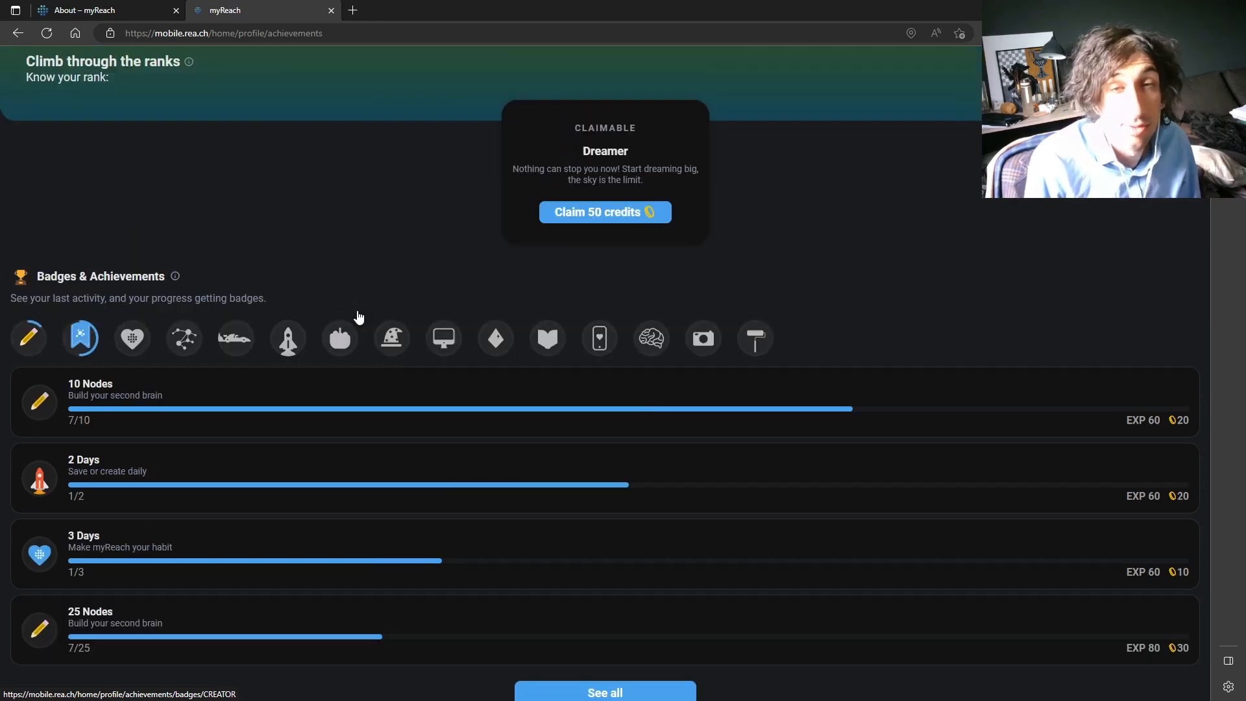
scroll("down", 3)
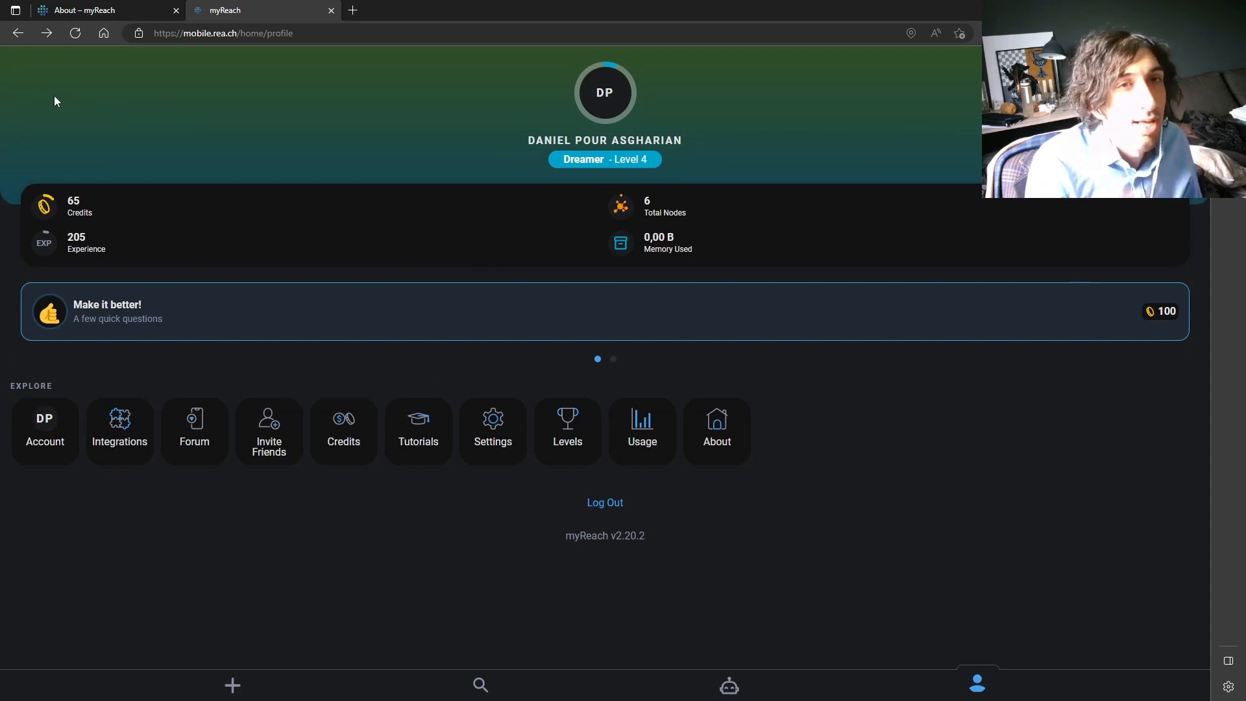
mouse_move(296, 215)
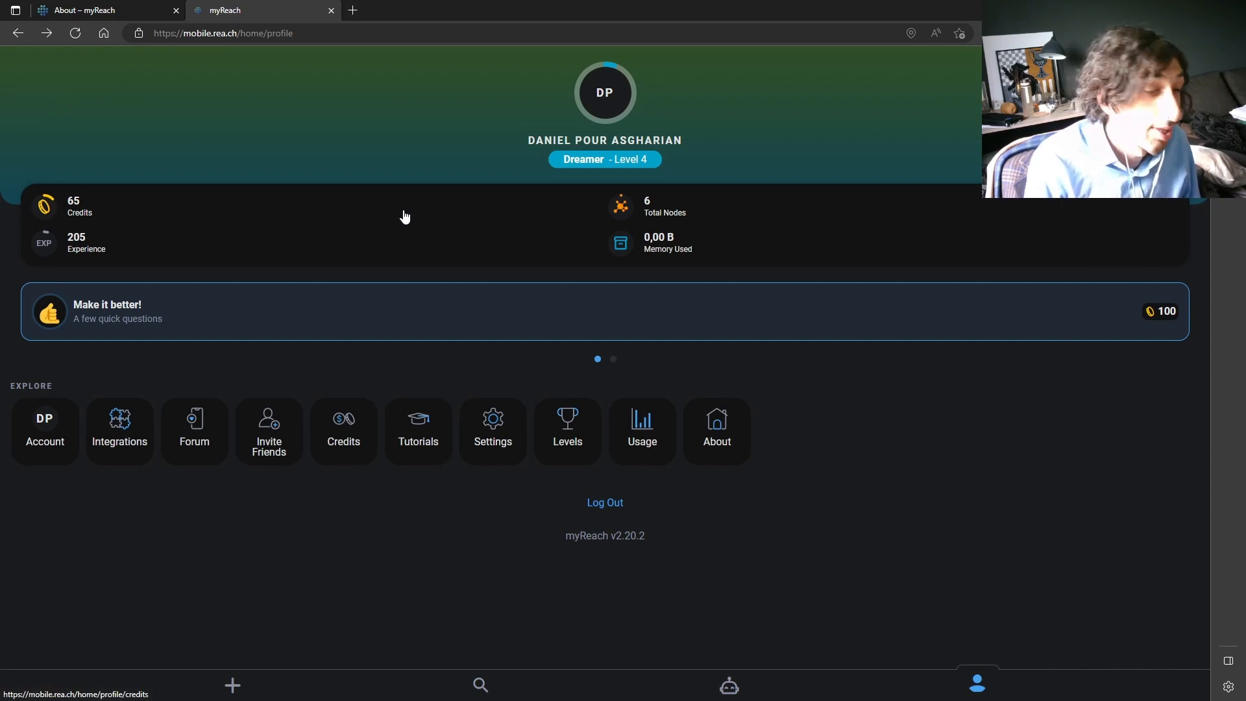
mouse_move(414, 213)
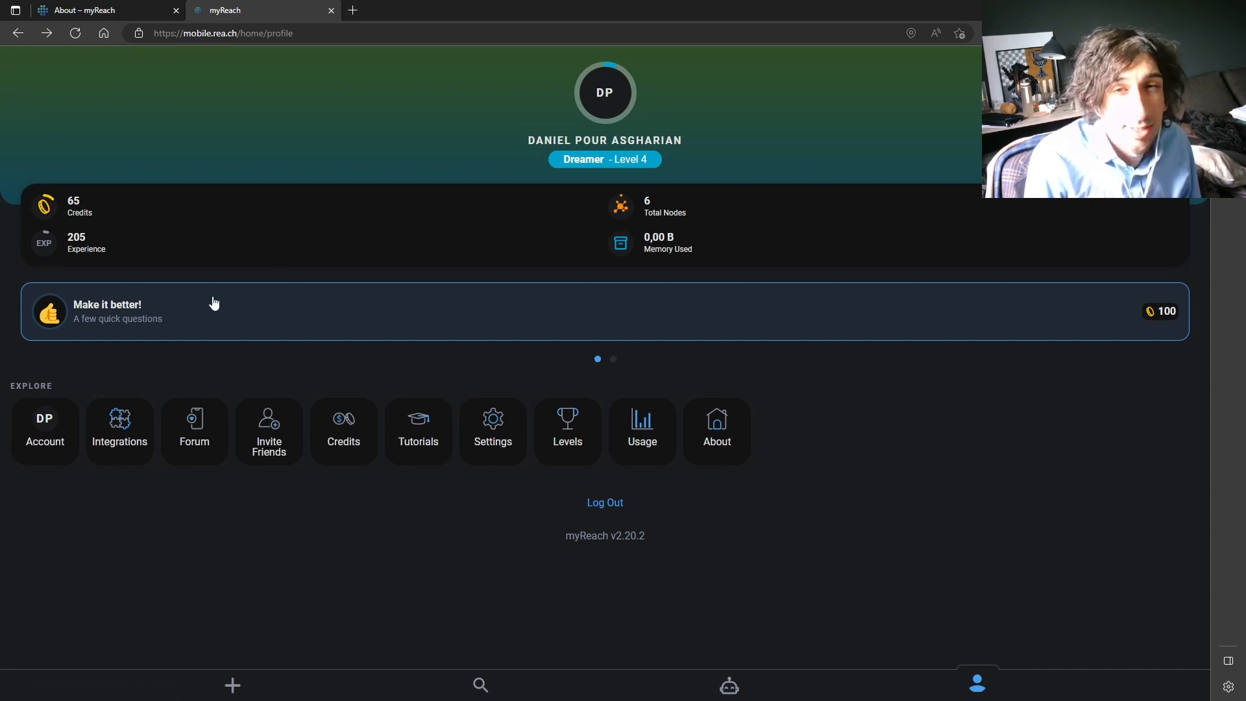
mouse_move(222, 292)
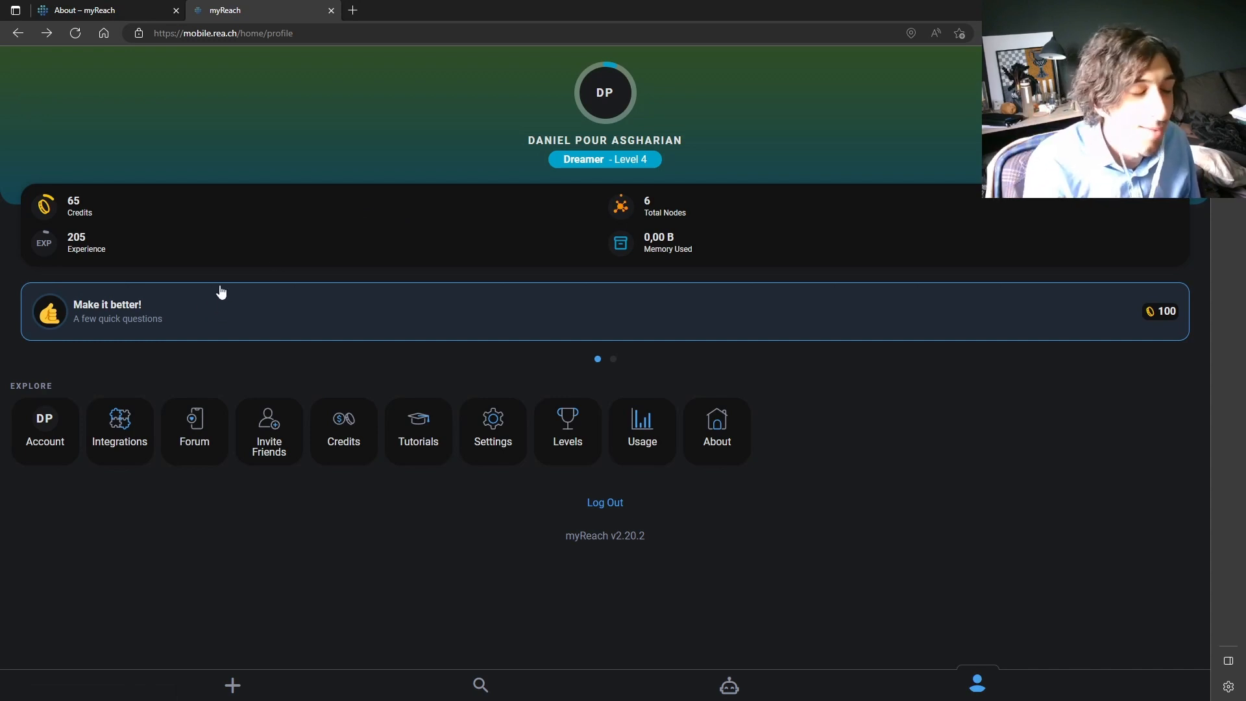
mouse_move(235, 270)
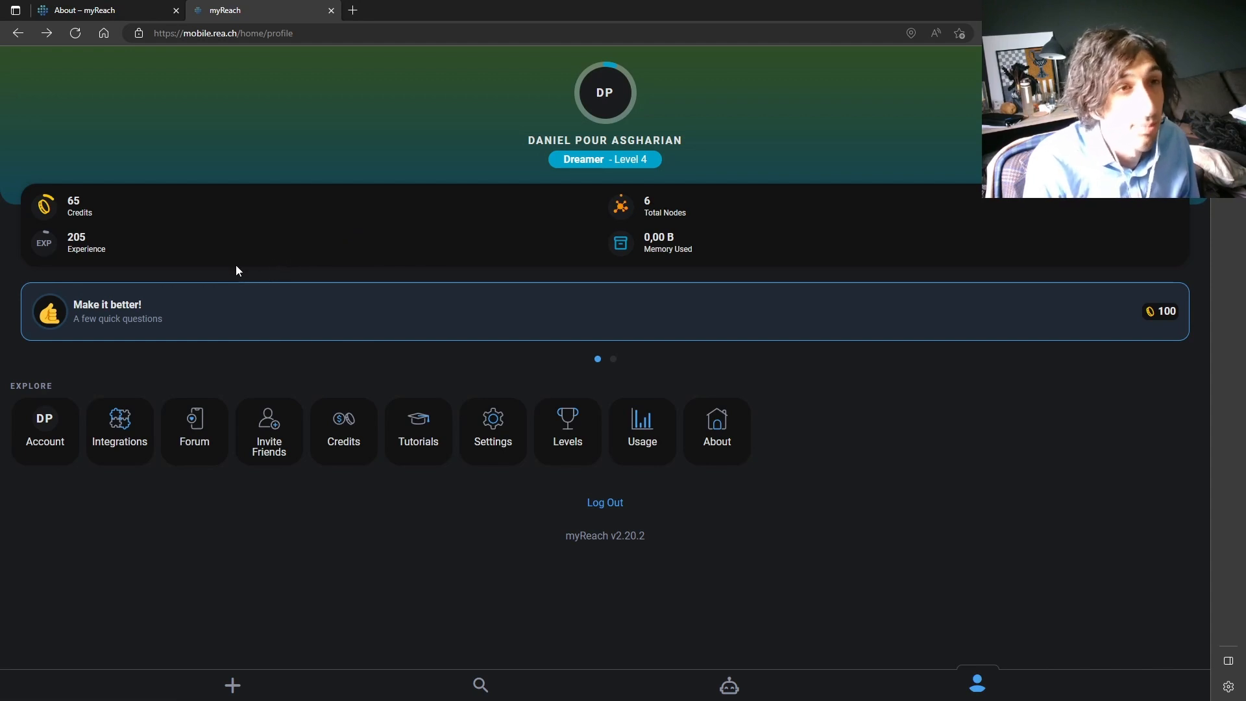
mouse_move(220, 272)
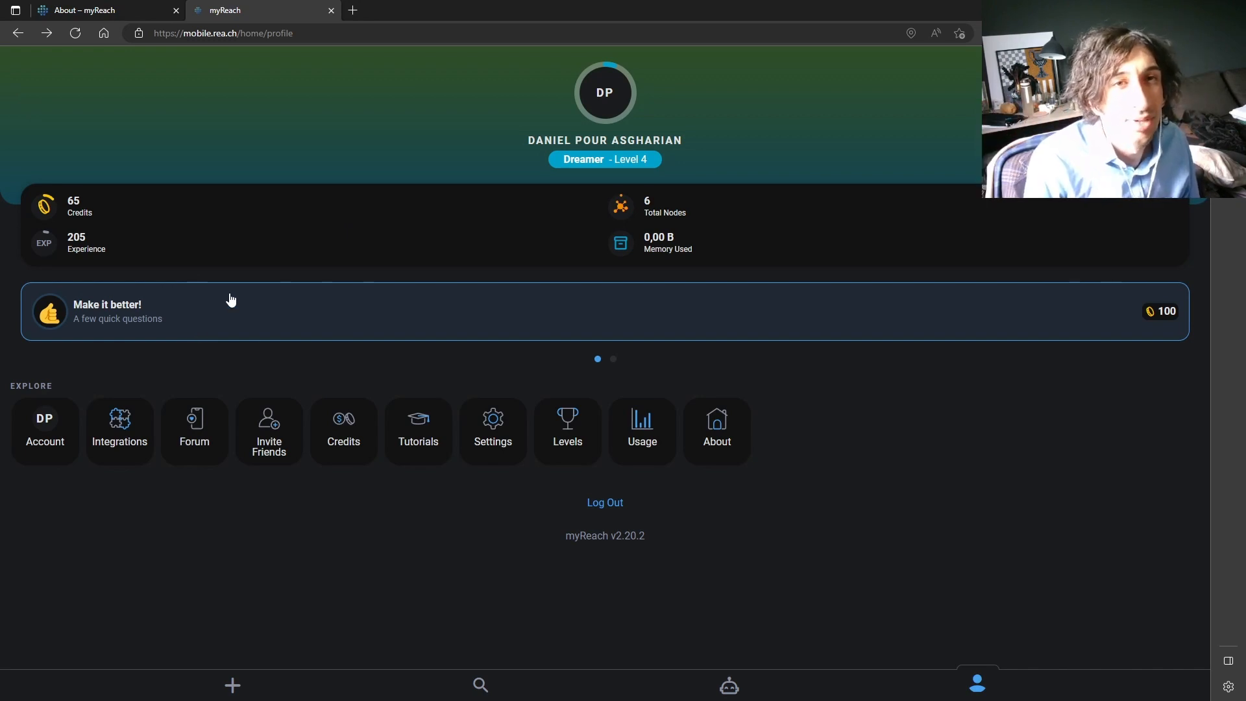
mouse_move(232, 311)
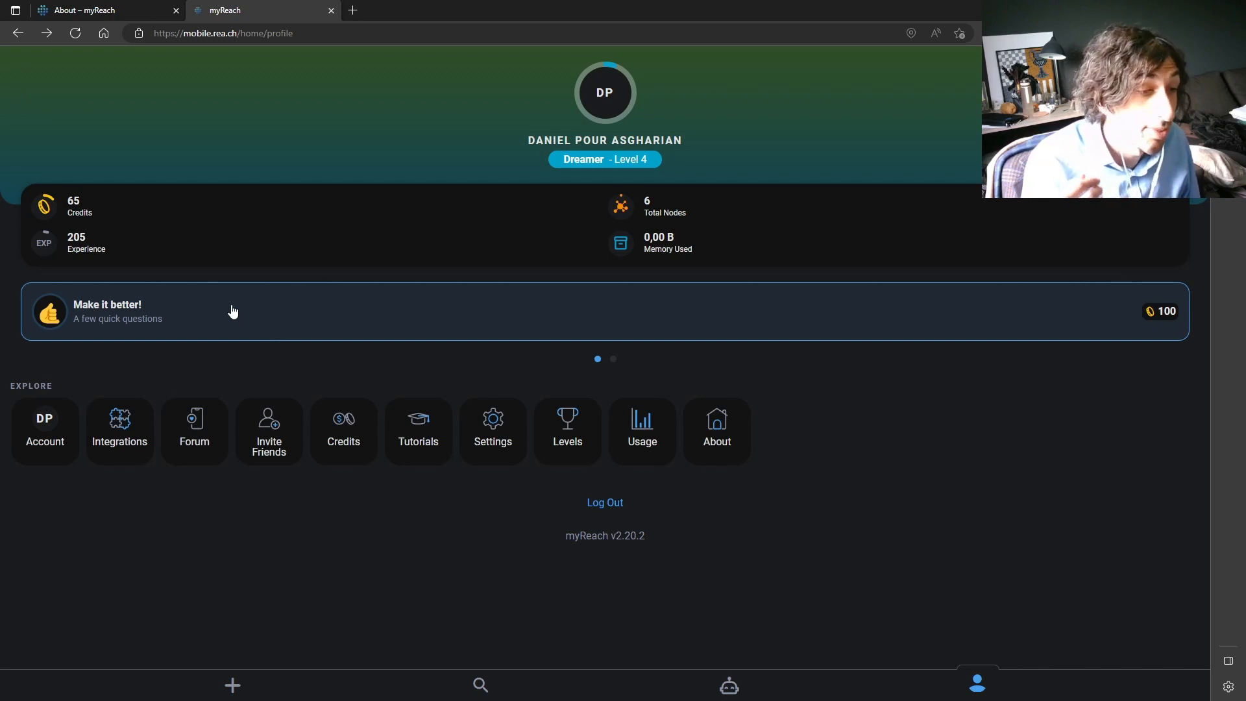
mouse_move(237, 296)
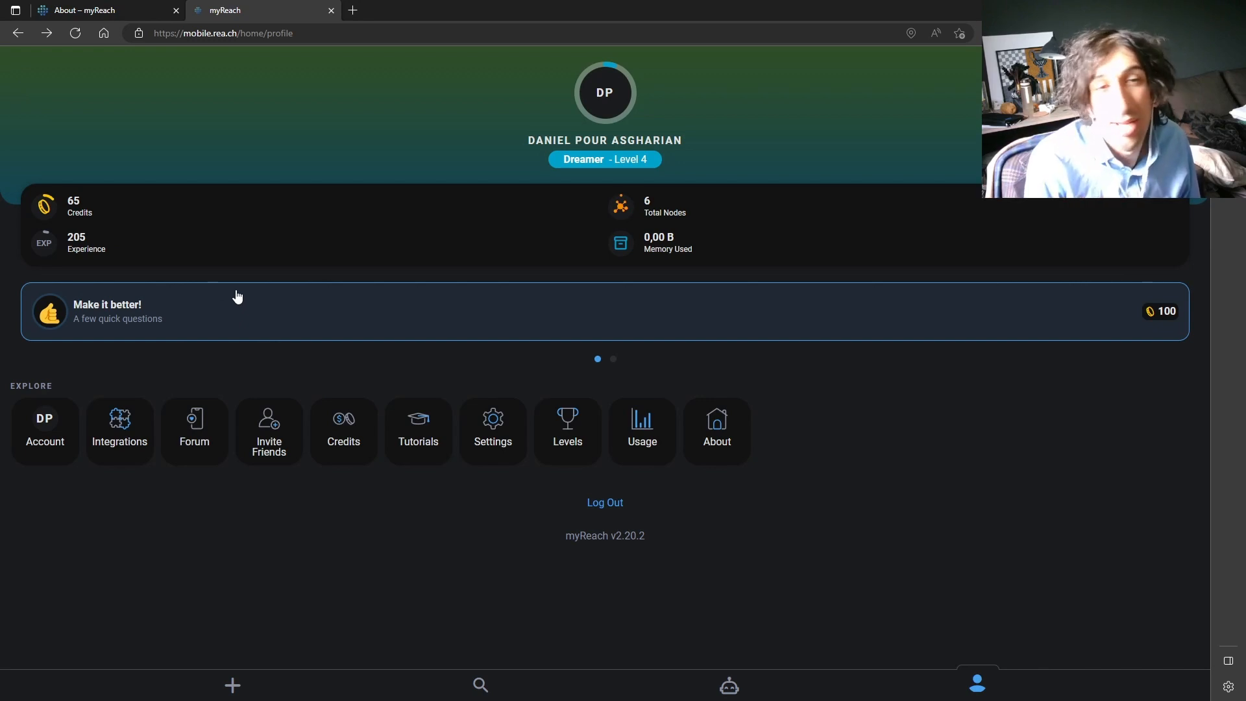
mouse_move(218, 320)
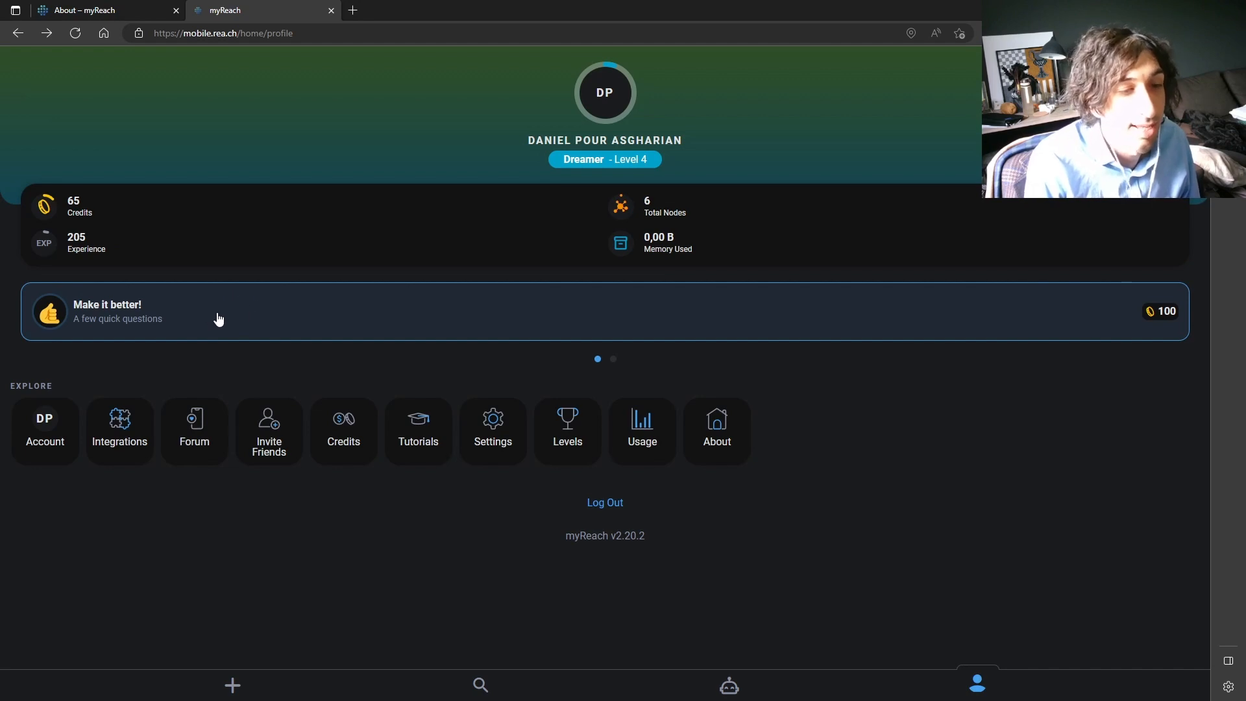
mouse_move(193, 321)
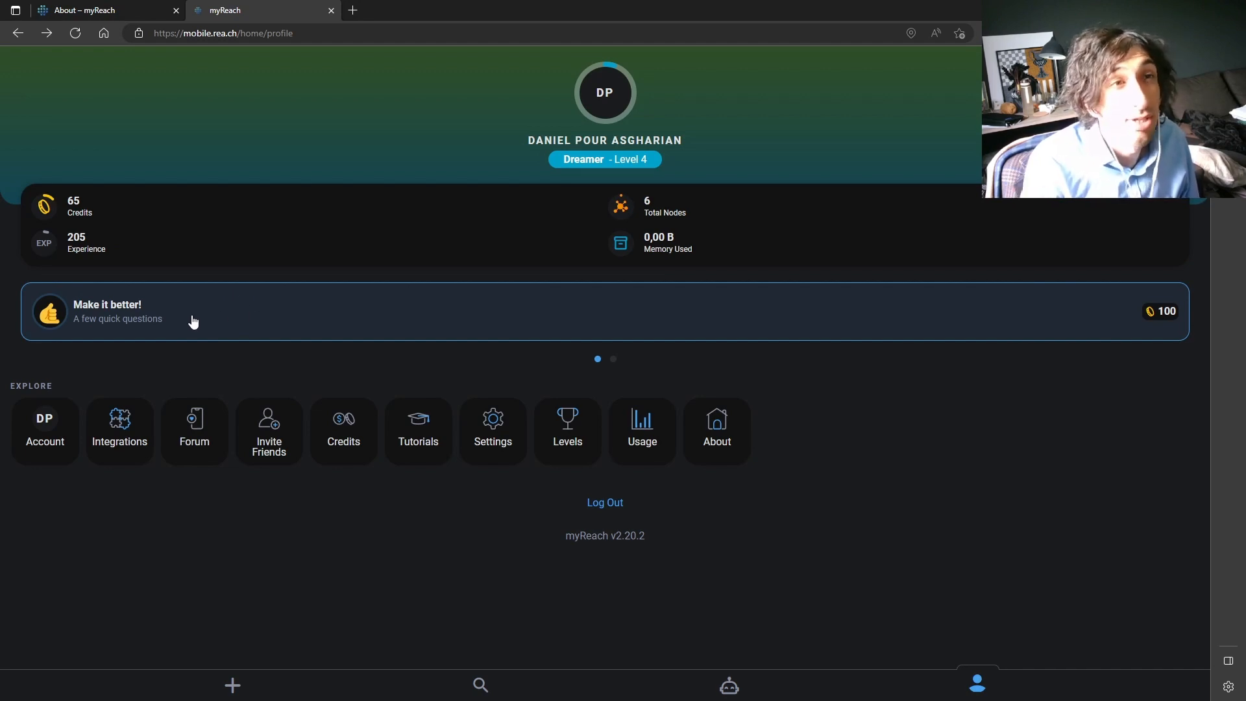